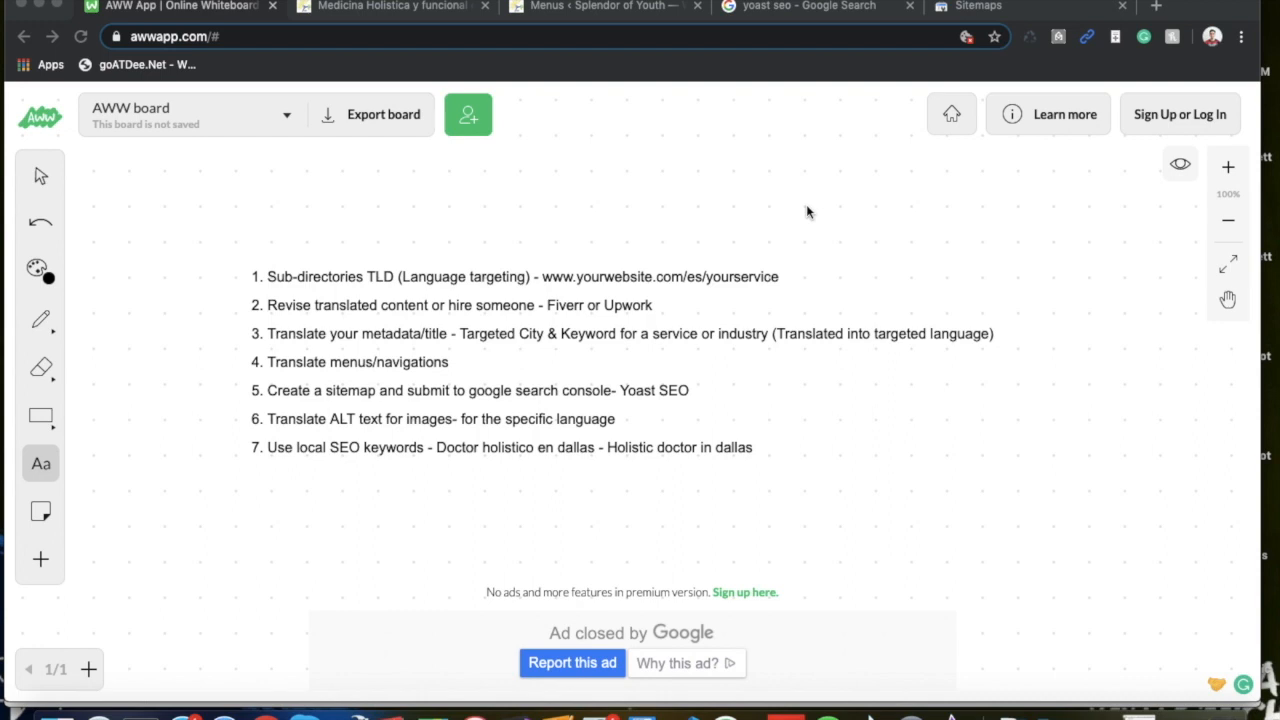
{"action": "mouse_move", "coordinate": [258, 302]}
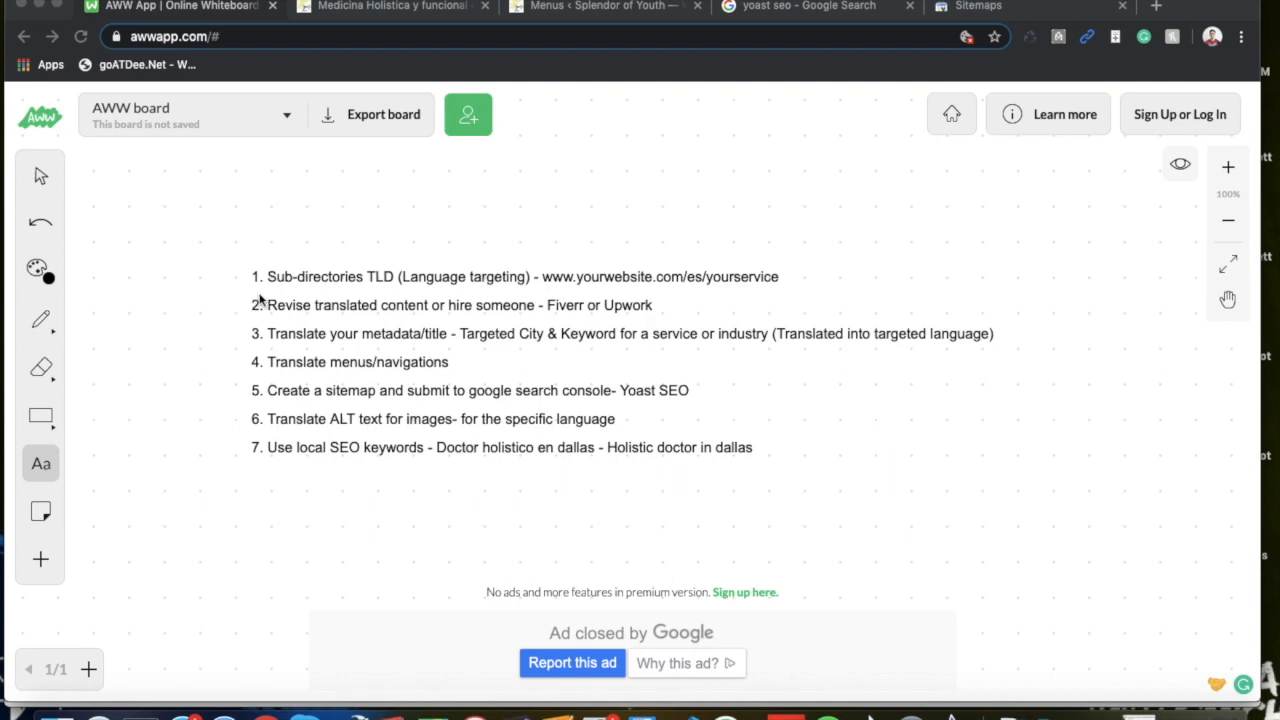
{"action": "mouse_move", "coordinate": [272, 284]}
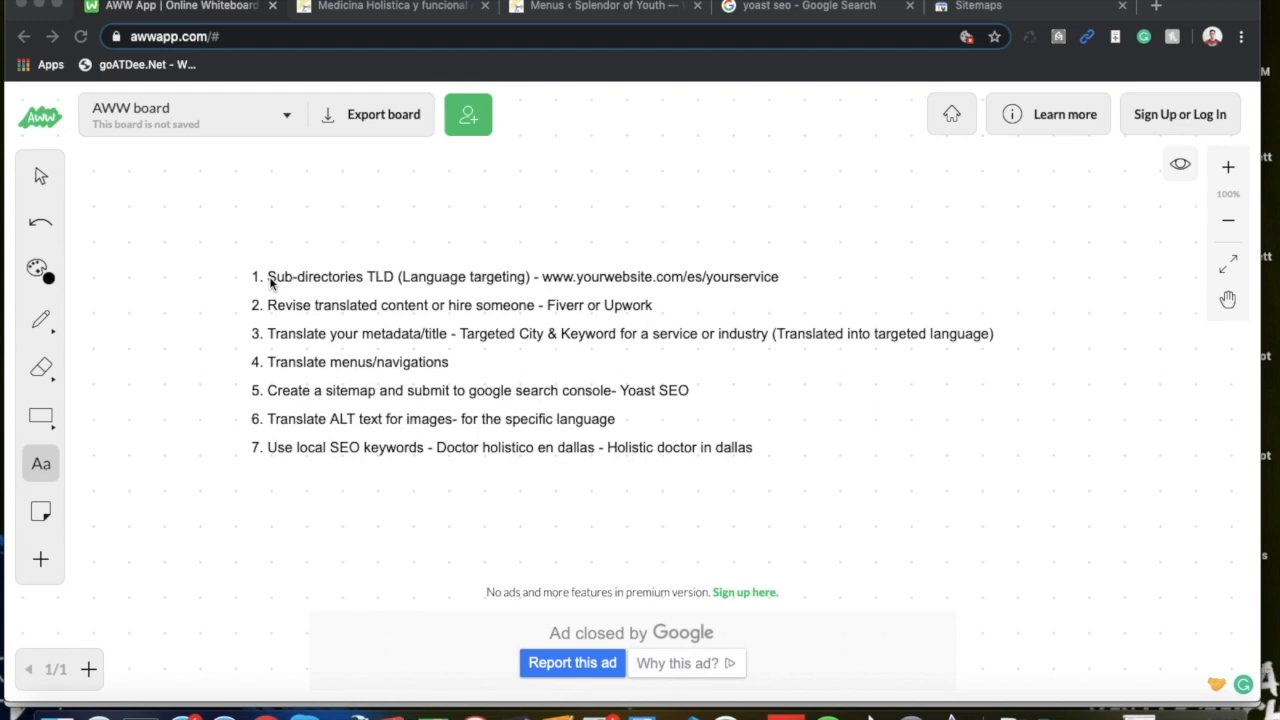
{"action": "mouse_move", "coordinate": [780, 288]}
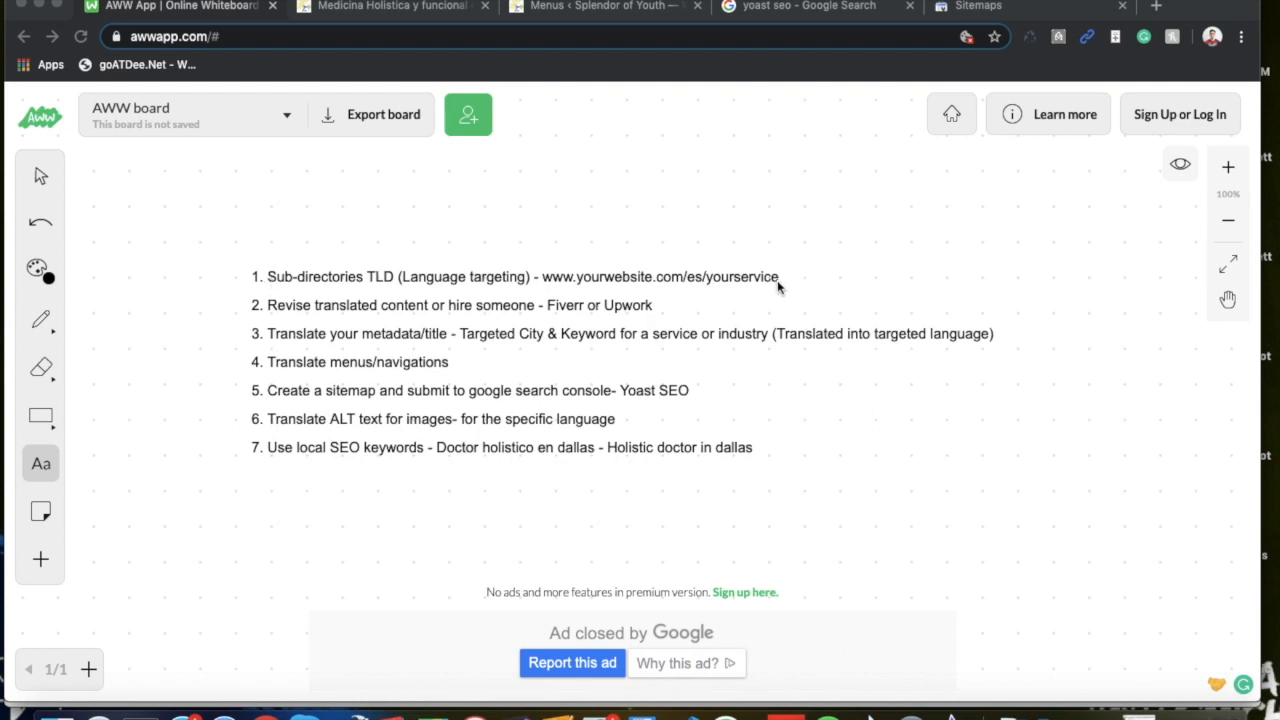
{"action": "mouse_move", "coordinate": [472, 280]}
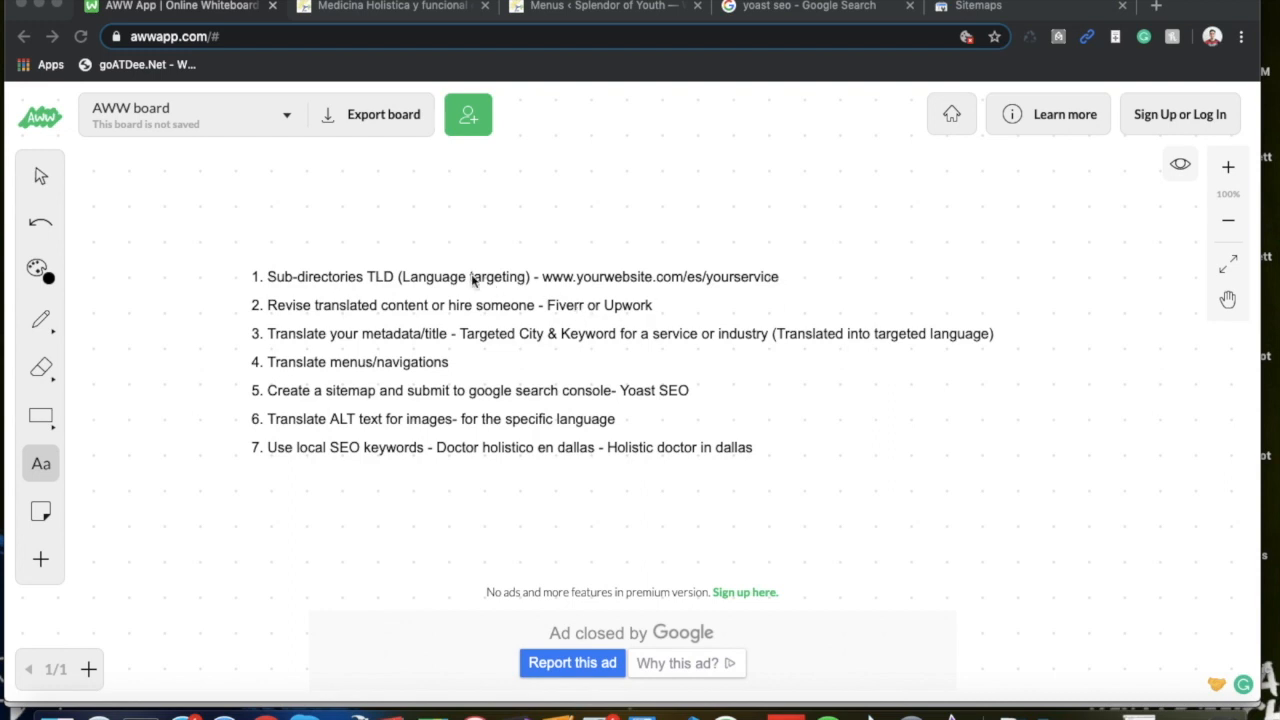
{"action": "mouse_move", "coordinate": [384, 280]}
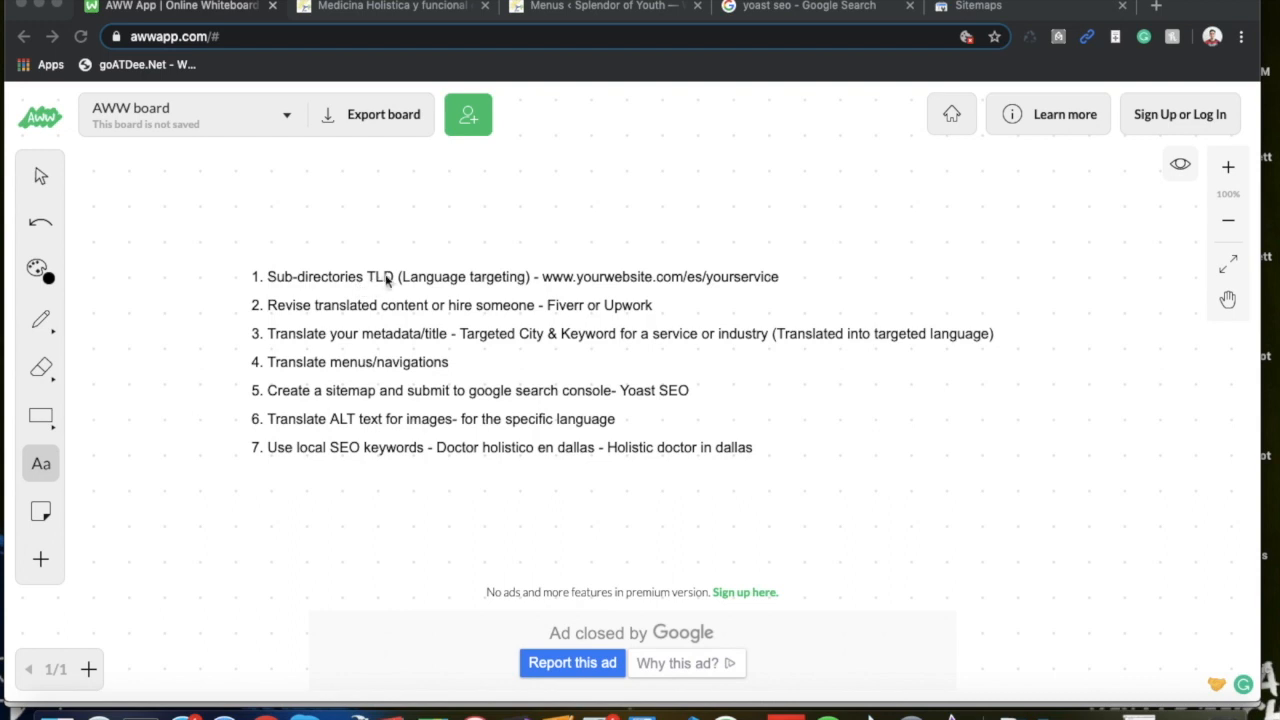
{"action": "mouse_move", "coordinate": [576, 308]}
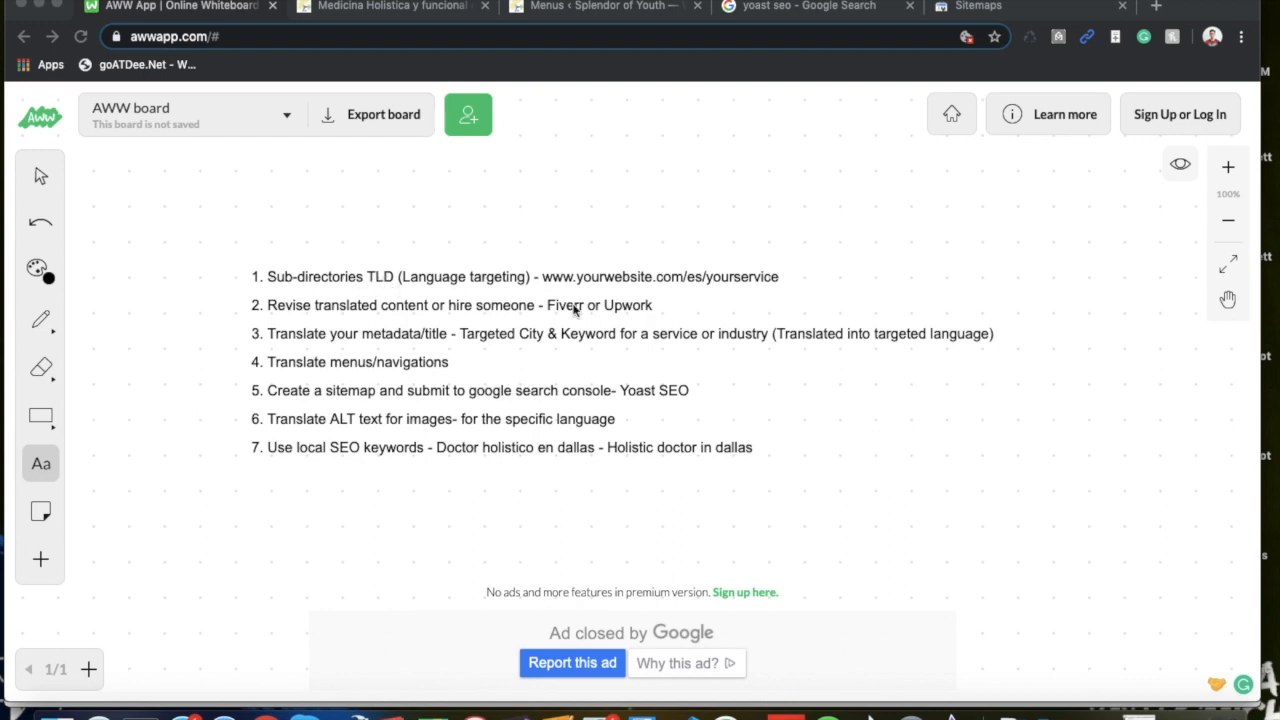
{"action": "mouse_move", "coordinate": [696, 292]}
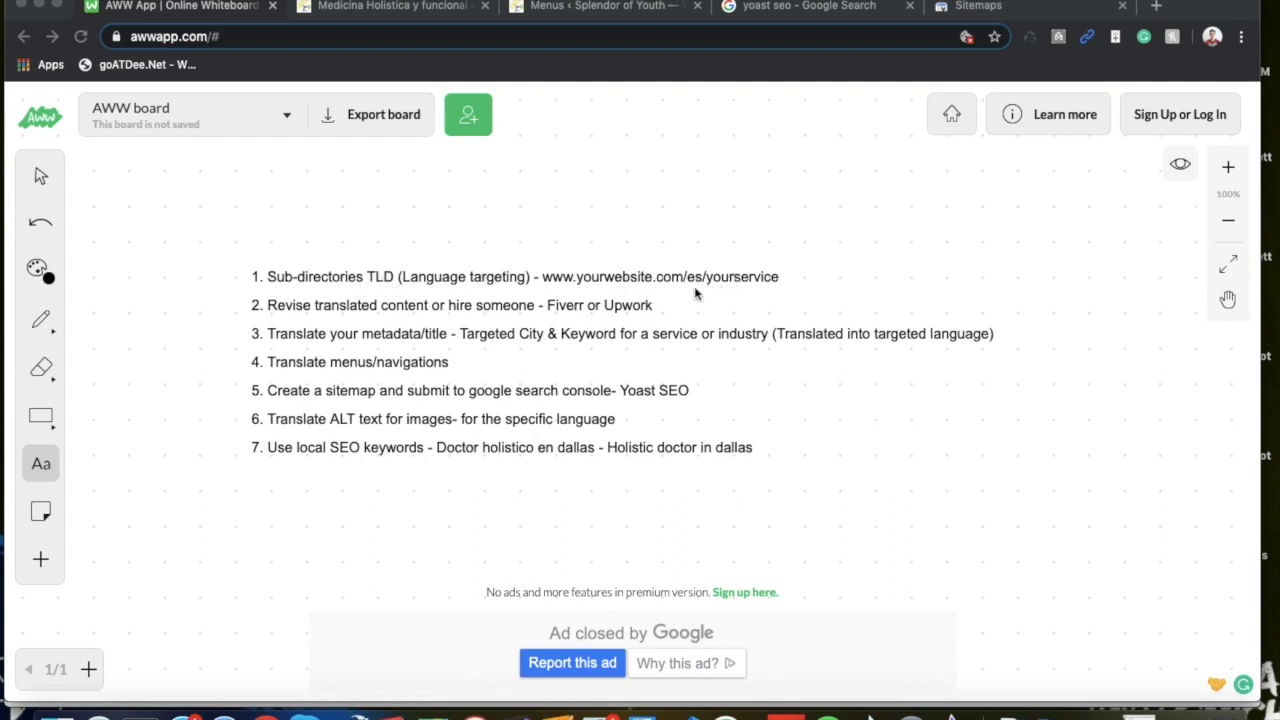
{"action": "mouse_move", "coordinate": [570, 284]}
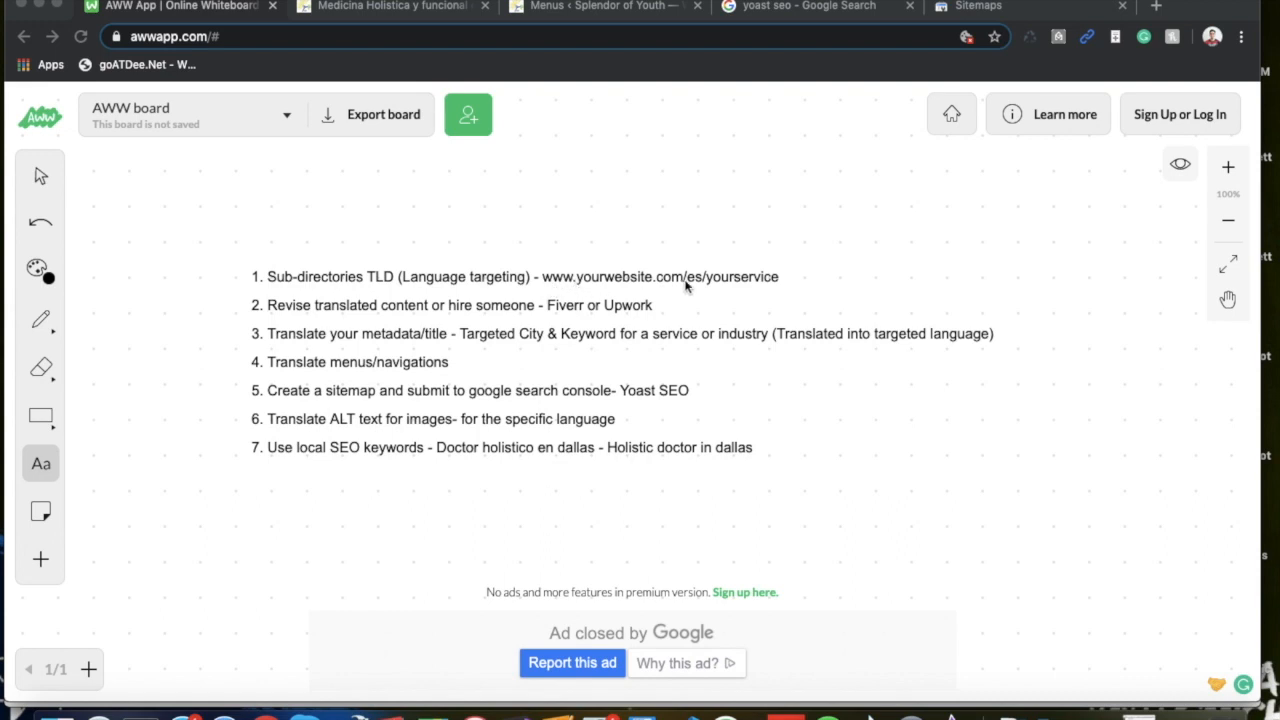
{"action": "mouse_move", "coordinate": [748, 284]}
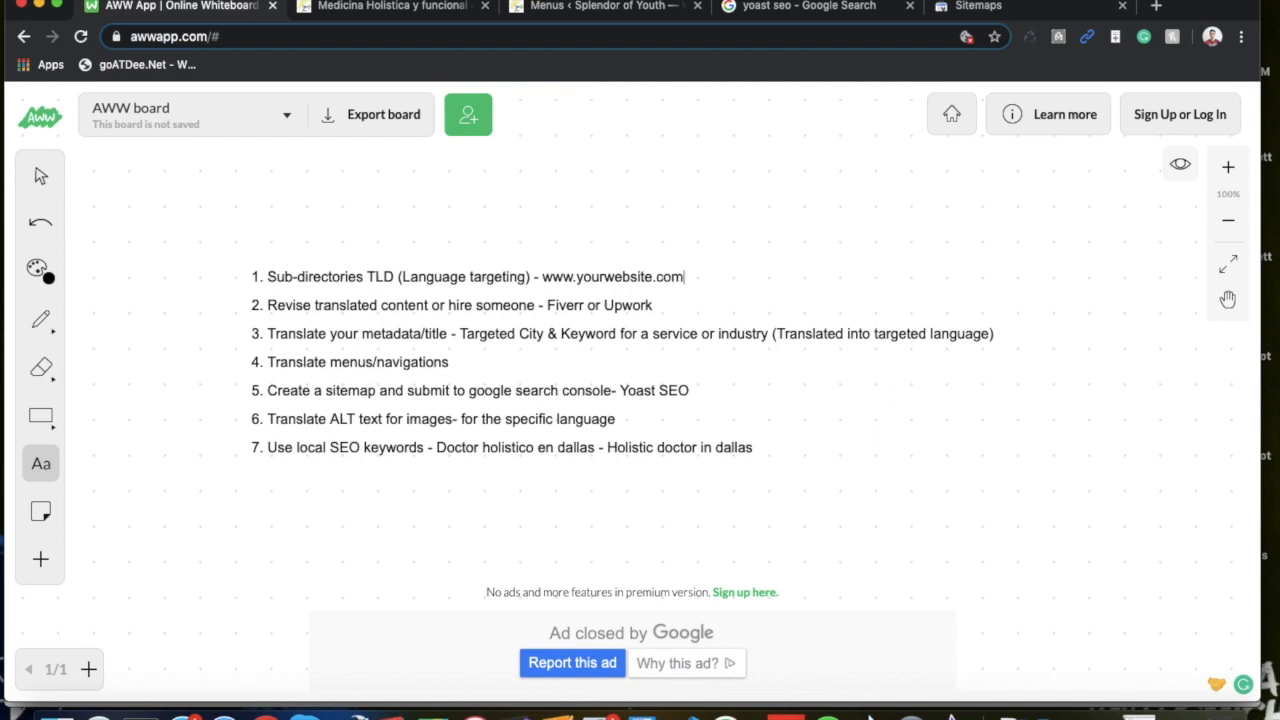
Search Google for 'dallas plumbing' and drag-select the Dallas Plumbing Services result snippet.
{"action": "type", "text": "/es/"}
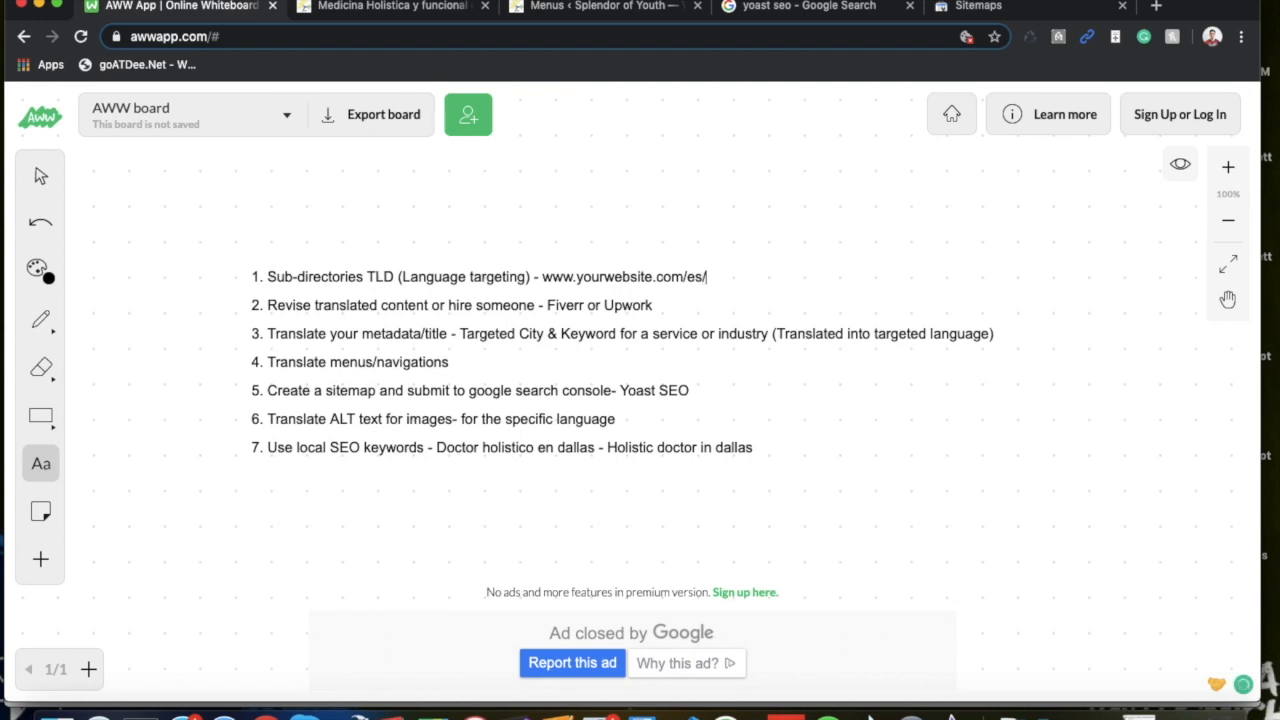
{"action": "type", "text": "yourservice"}
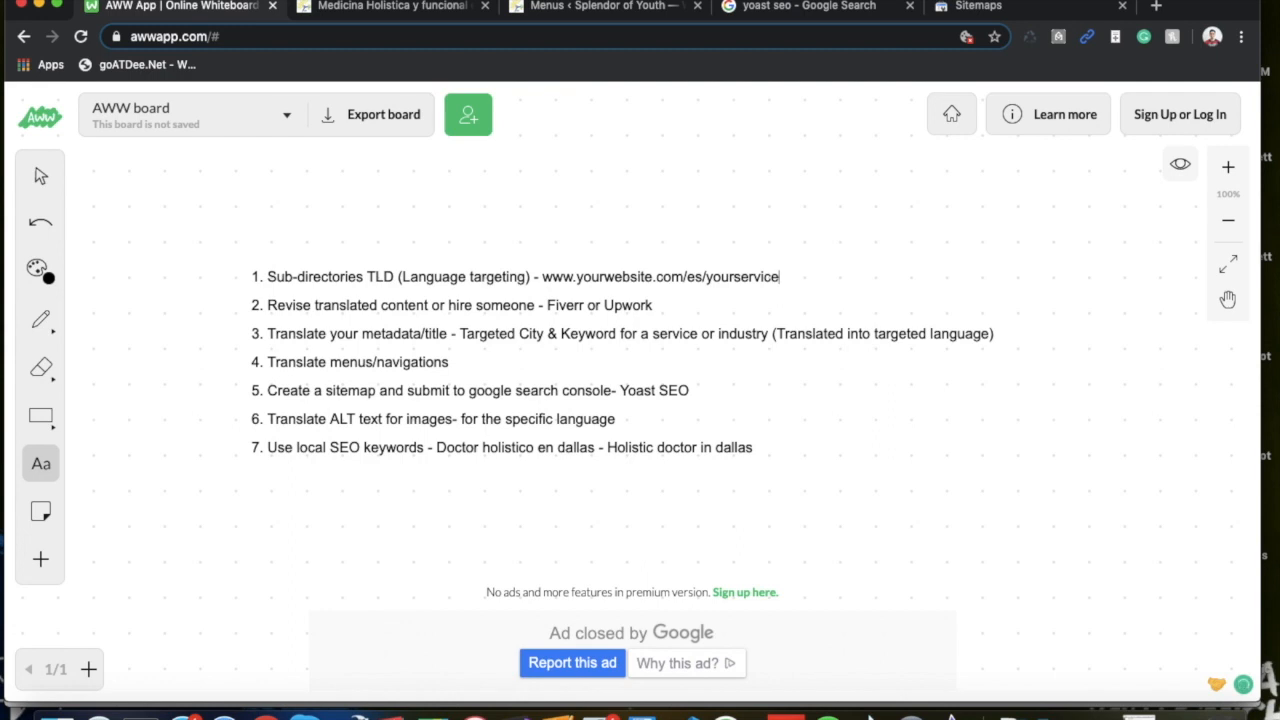
{"action": "mouse_move", "coordinate": [596, 364]}
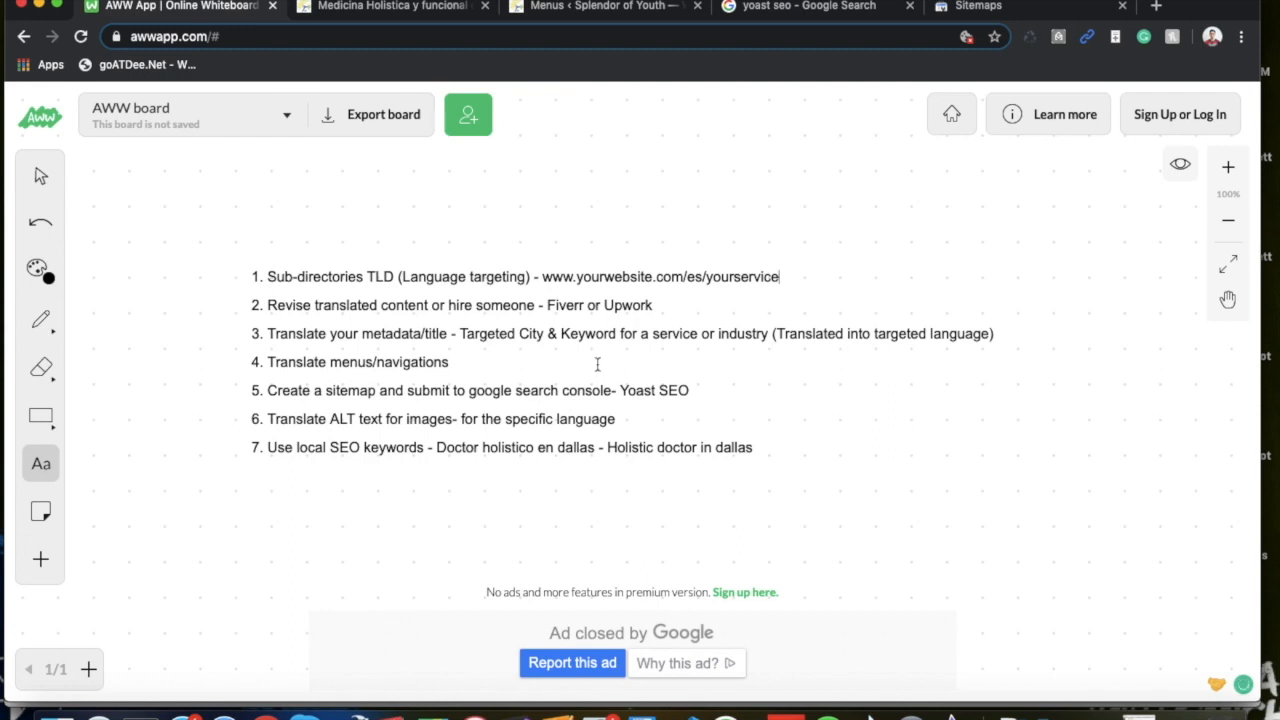
{"action": "mouse_move", "coordinate": [344, 308]}
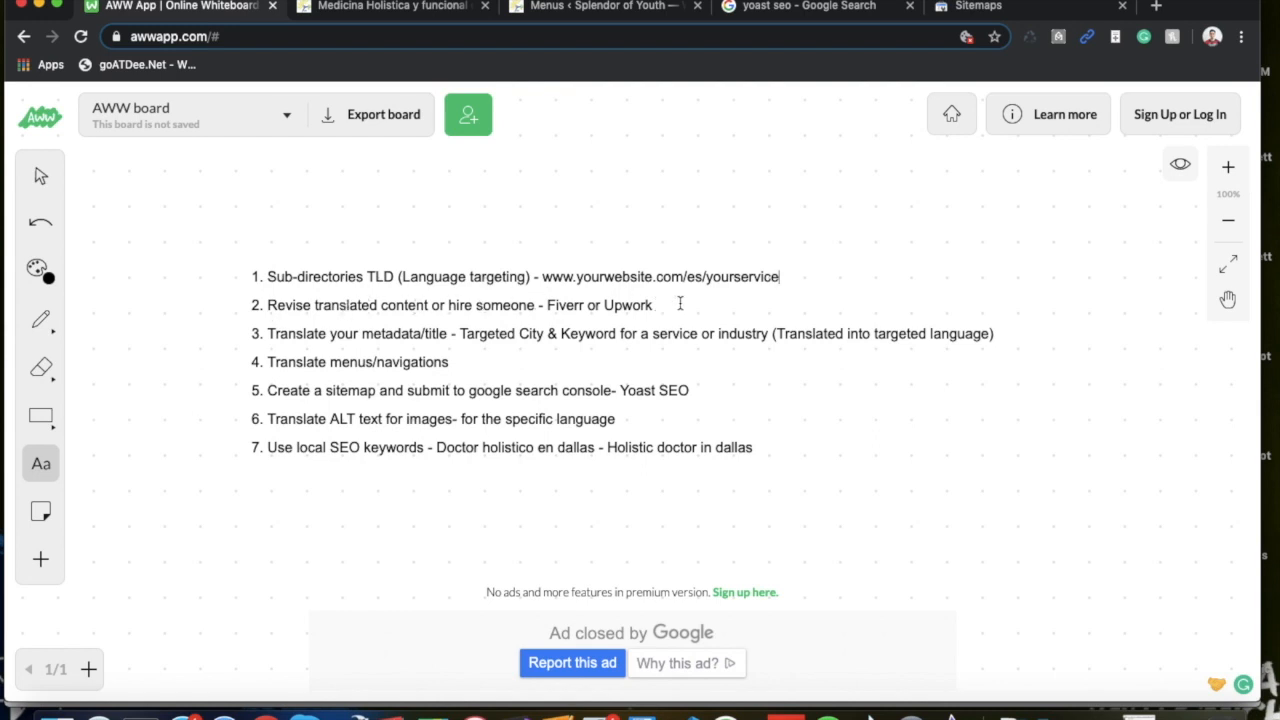
{"action": "mouse_move", "coordinate": [550, 328]}
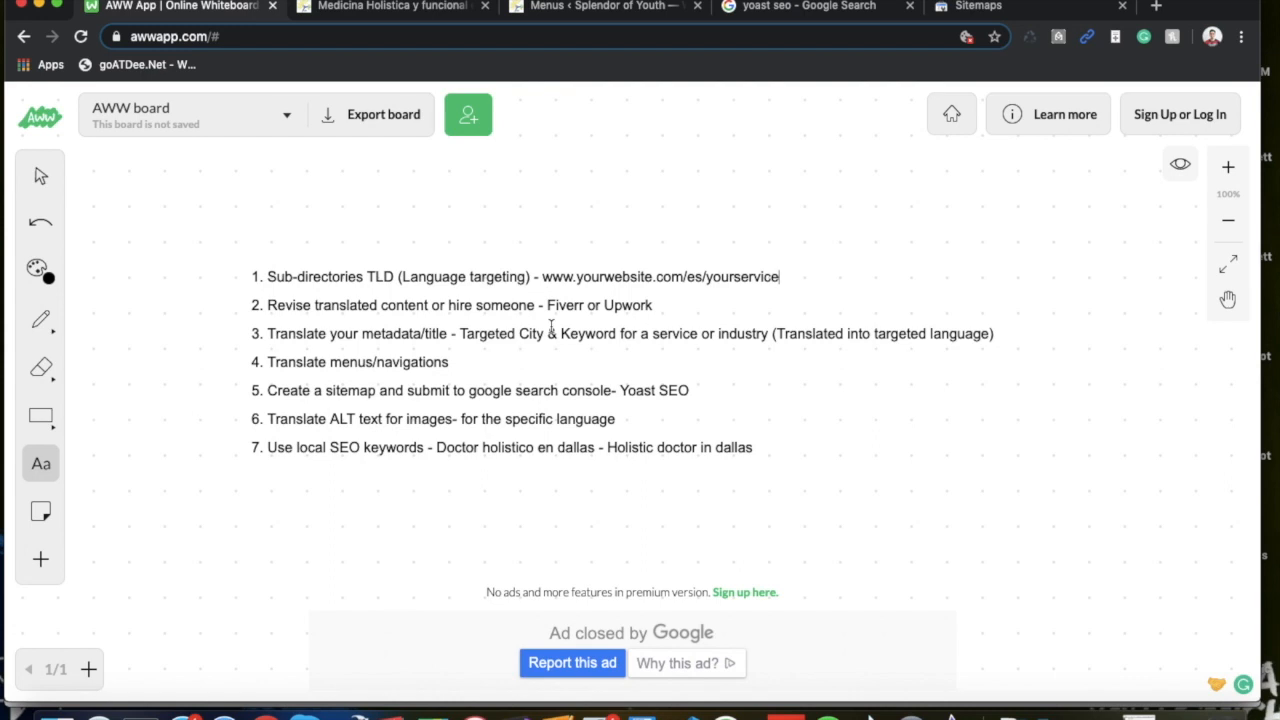
{"action": "mouse_move", "coordinate": [580, 134]}
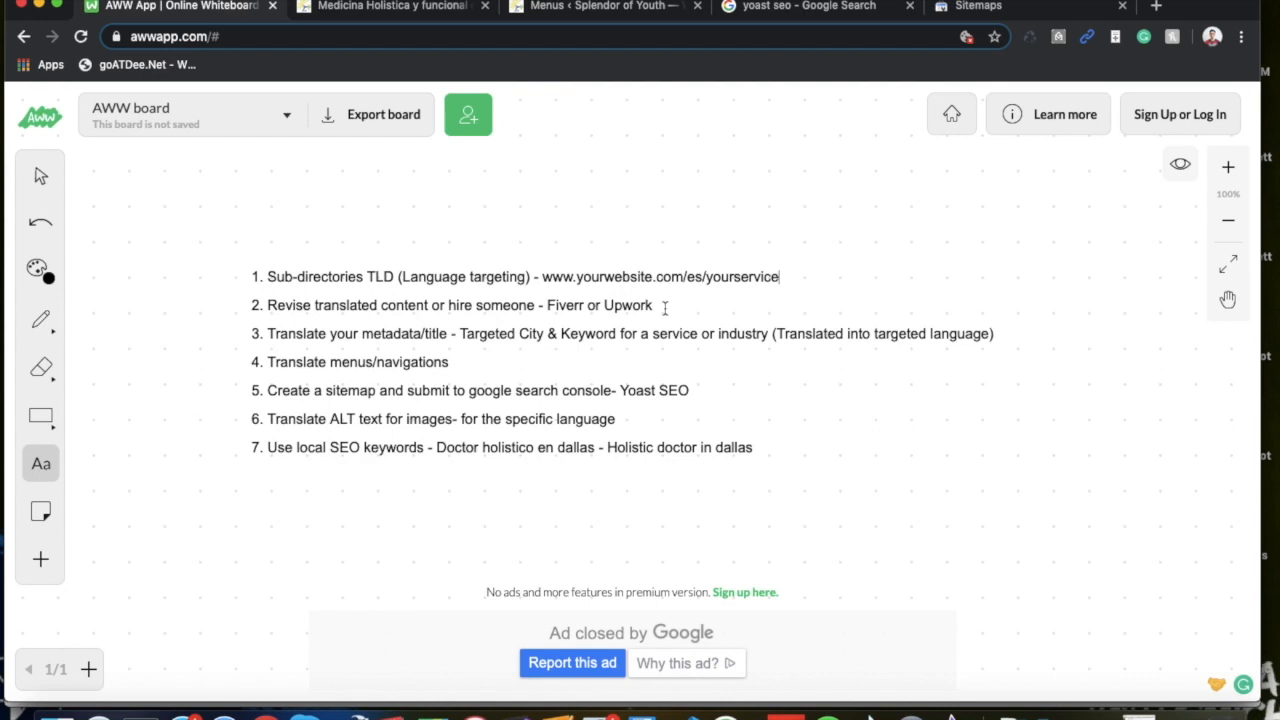
{"action": "mouse_move", "coordinate": [438, 328]}
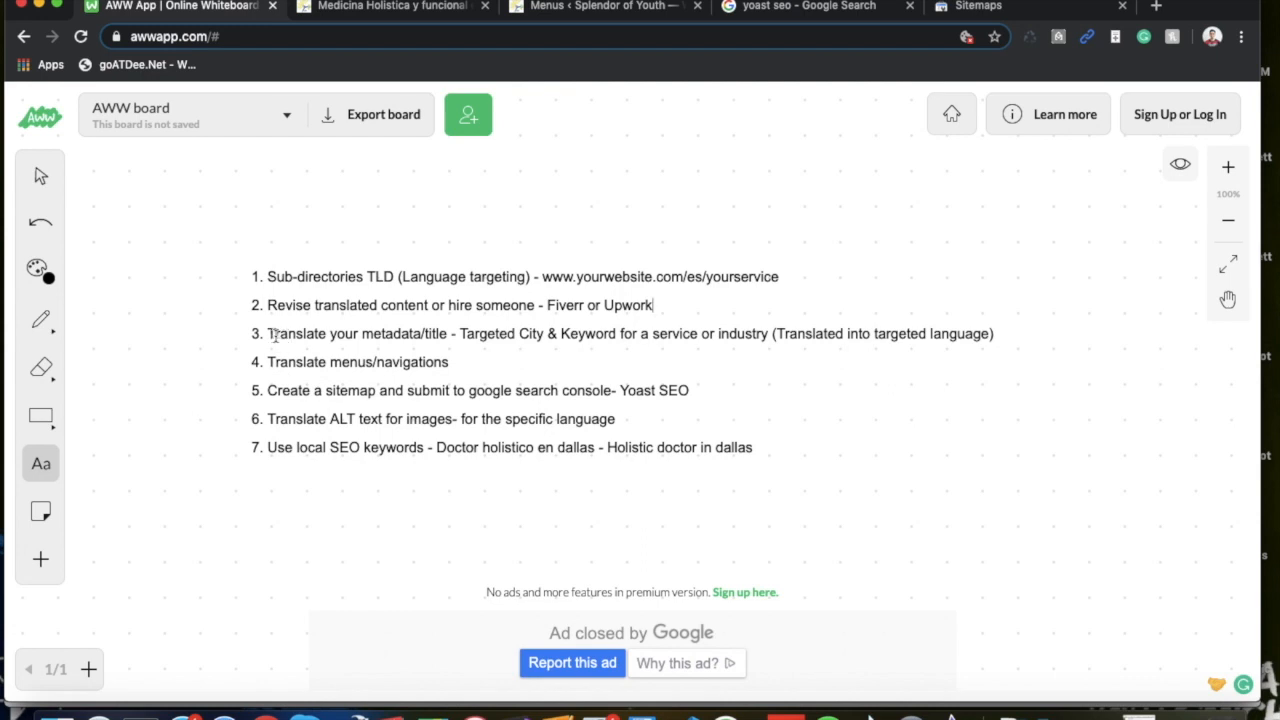
{"action": "mouse_move", "coordinate": [408, 334]}
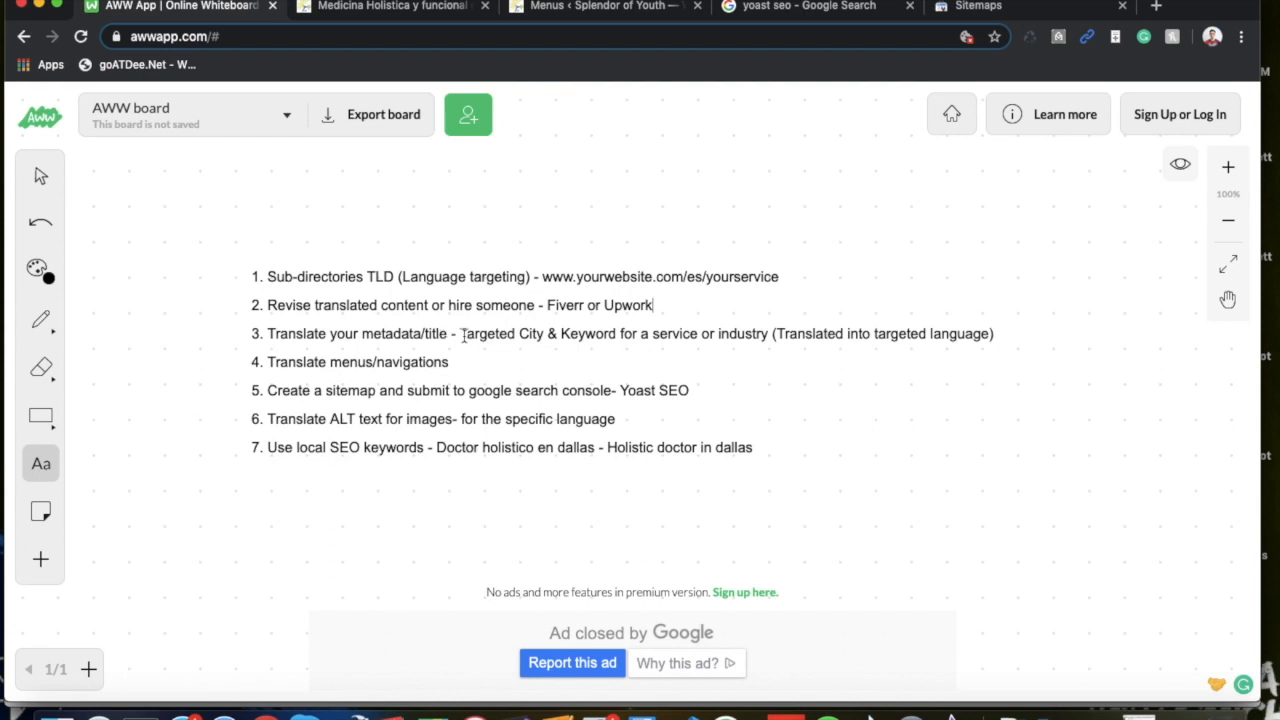
{"action": "mouse_move", "coordinate": [780, 18]}
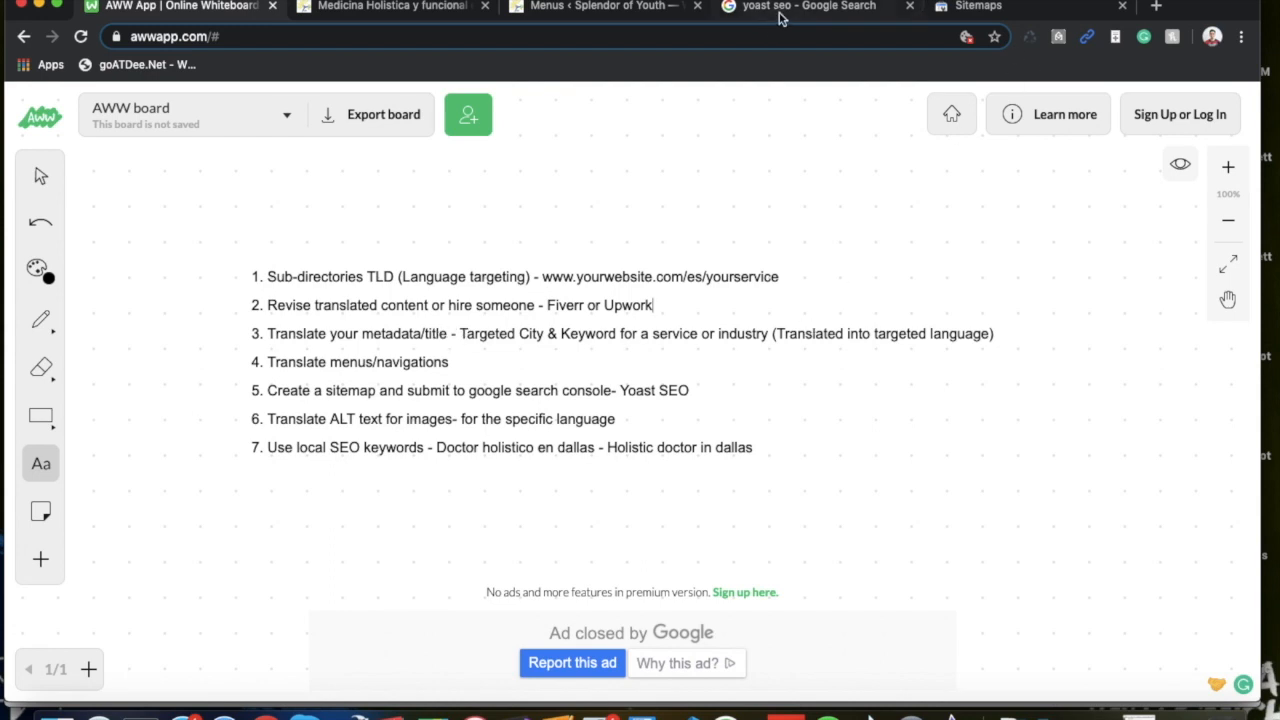
{"action": "left_click", "coordinate": [800, 6]}
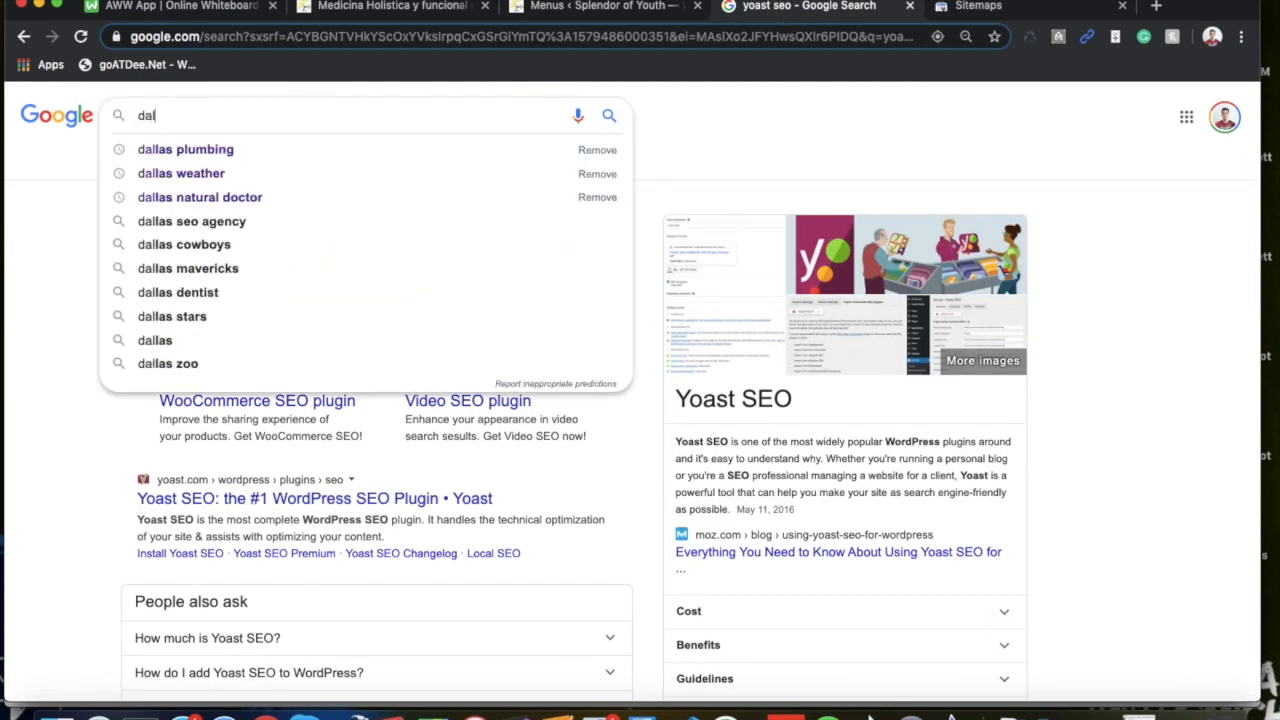
{"action": "left_click", "coordinate": [184, 148]}
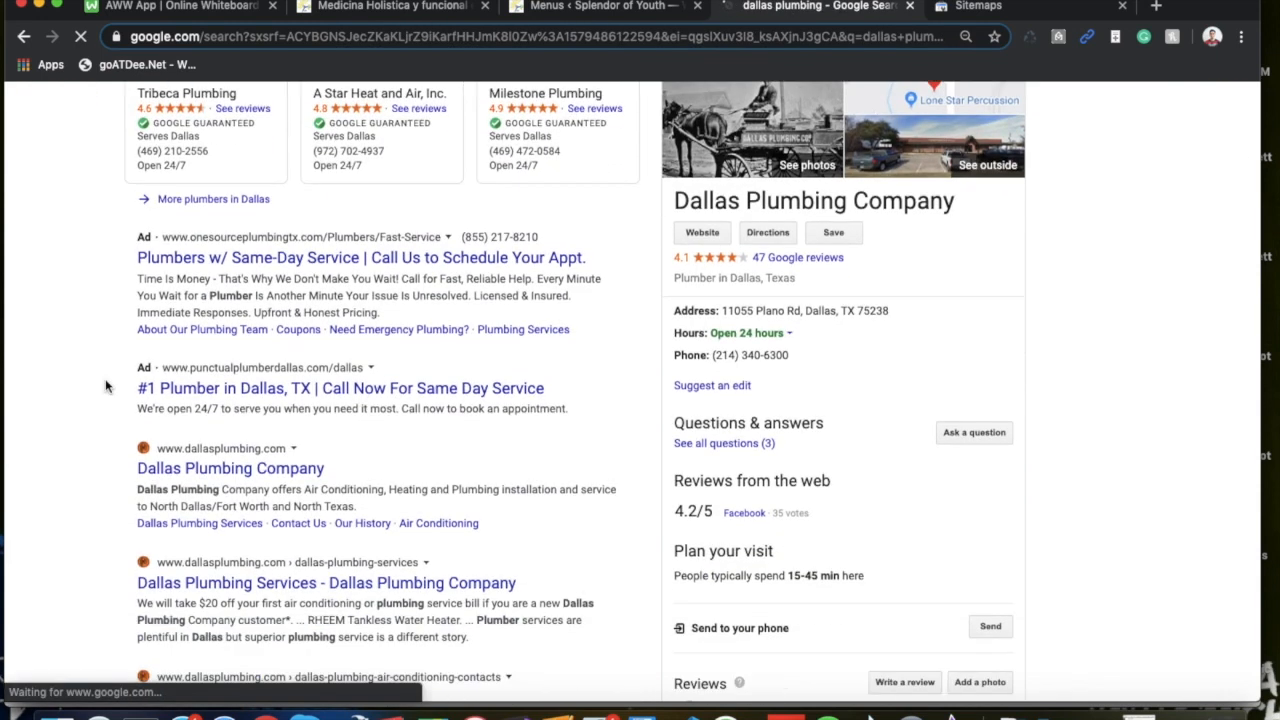
{"action": "scroll", "scroll_direction": "down", "scroll_amount": 3}
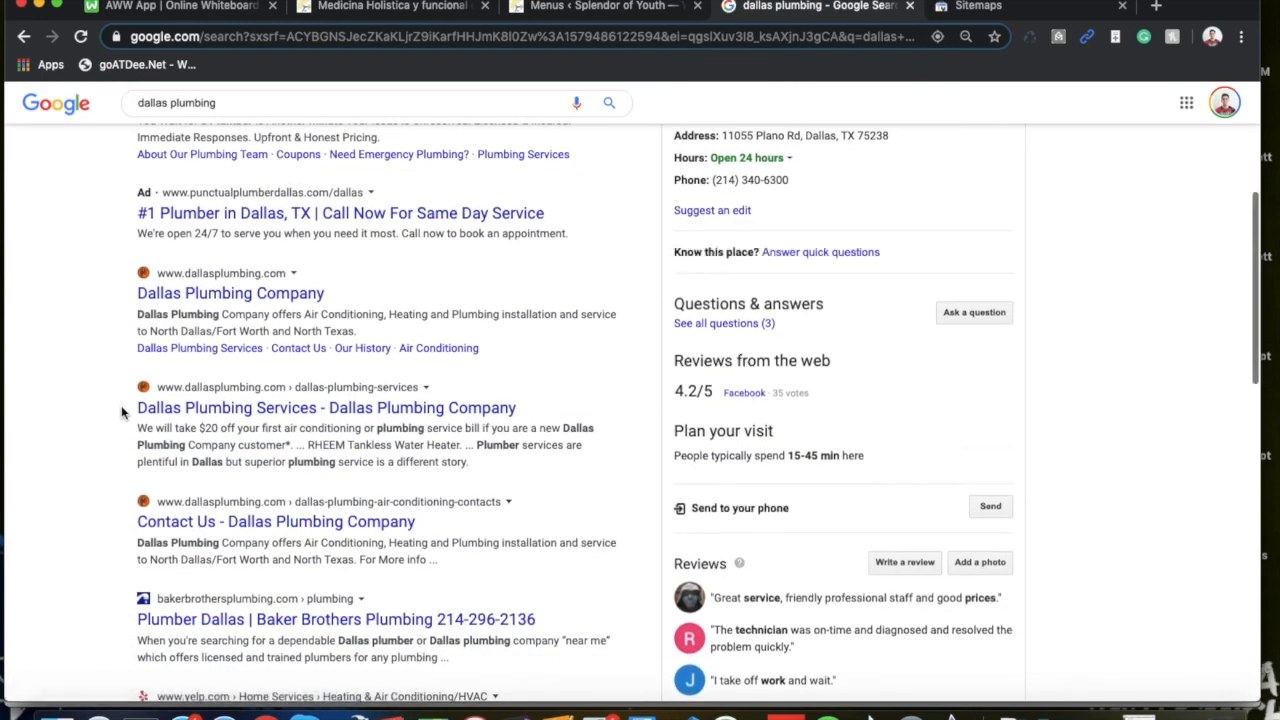
{"action": "left_click", "coordinate": [326, 408]}
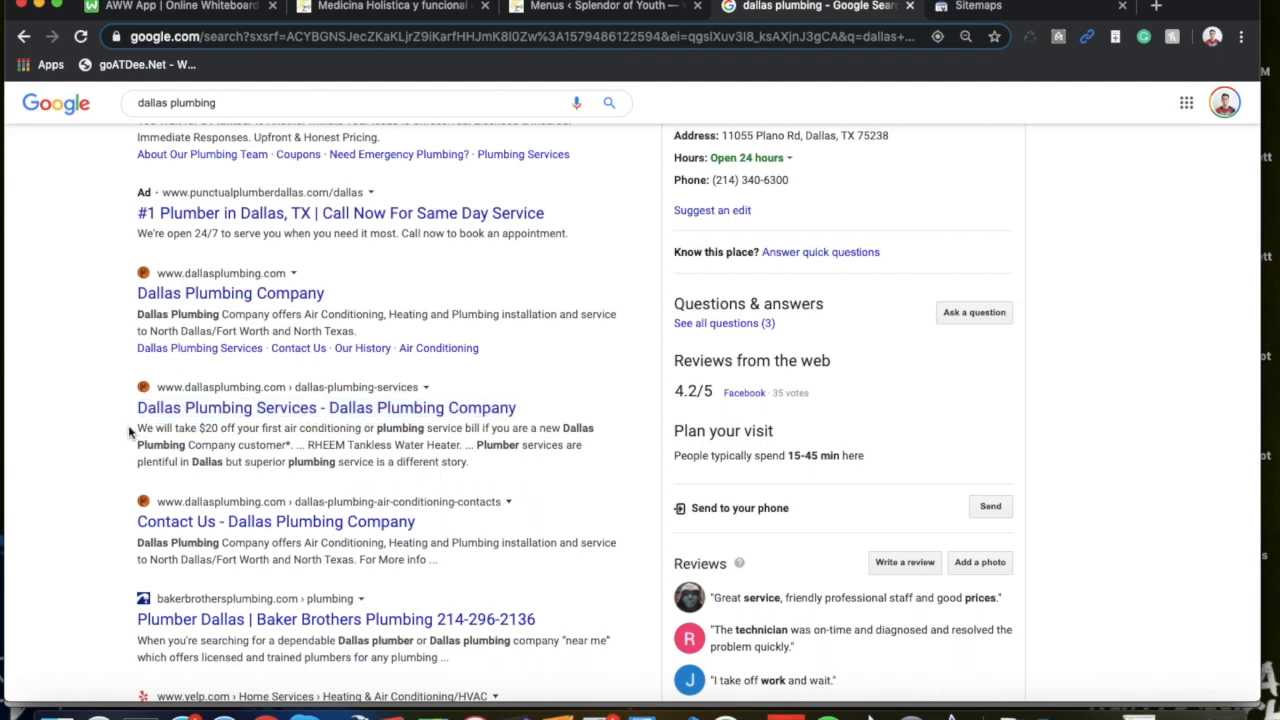
{"action": "left_click_drag", "start_coordinate": [136, 428], "coordinate": [468, 460]}
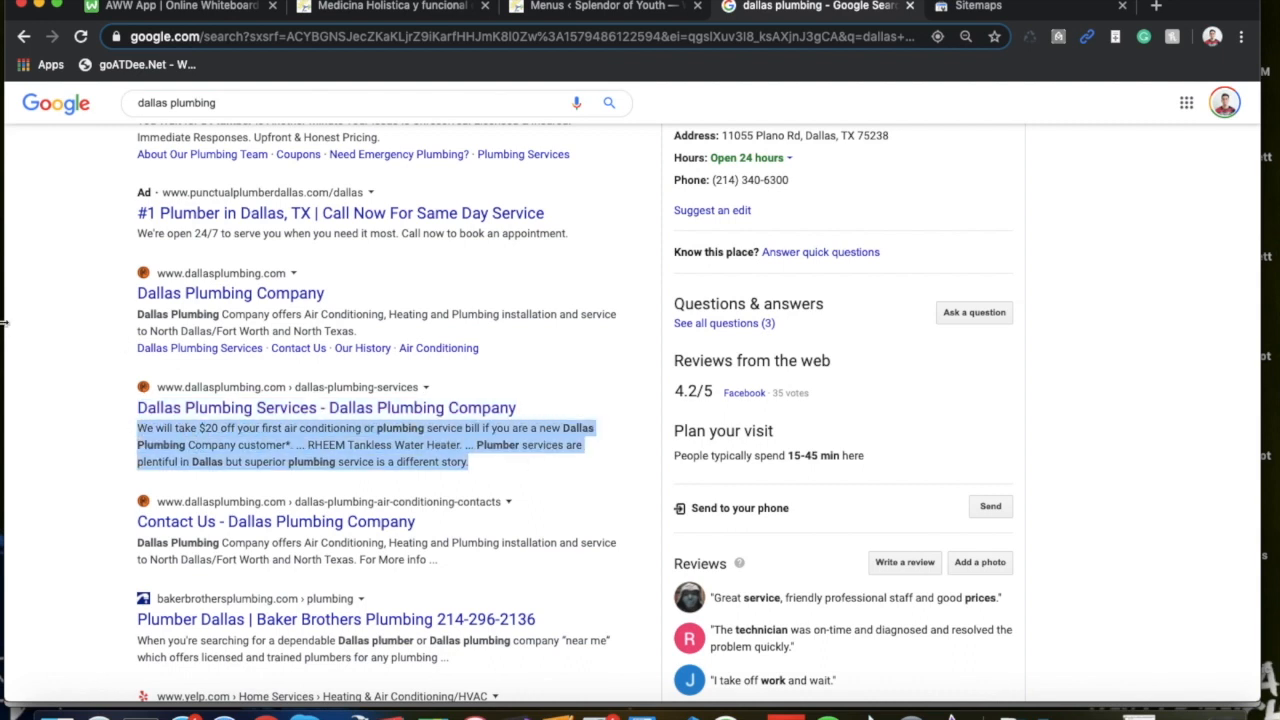
Highlight 'Targeted City' in step 3, step 4's menu translation, then 'Yoast SEO' in step 5.
{"action": "left_click", "coordinate": [180, 8]}
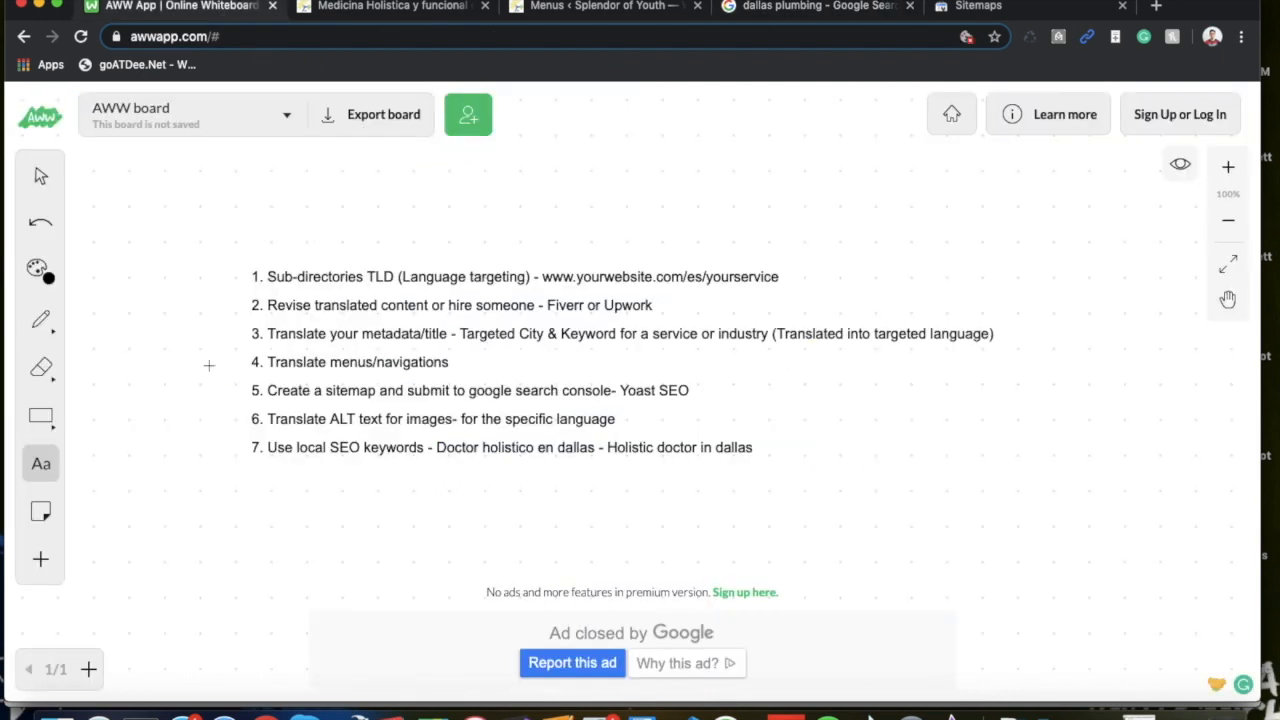
{"action": "mouse_move", "coordinate": [936, 340]}
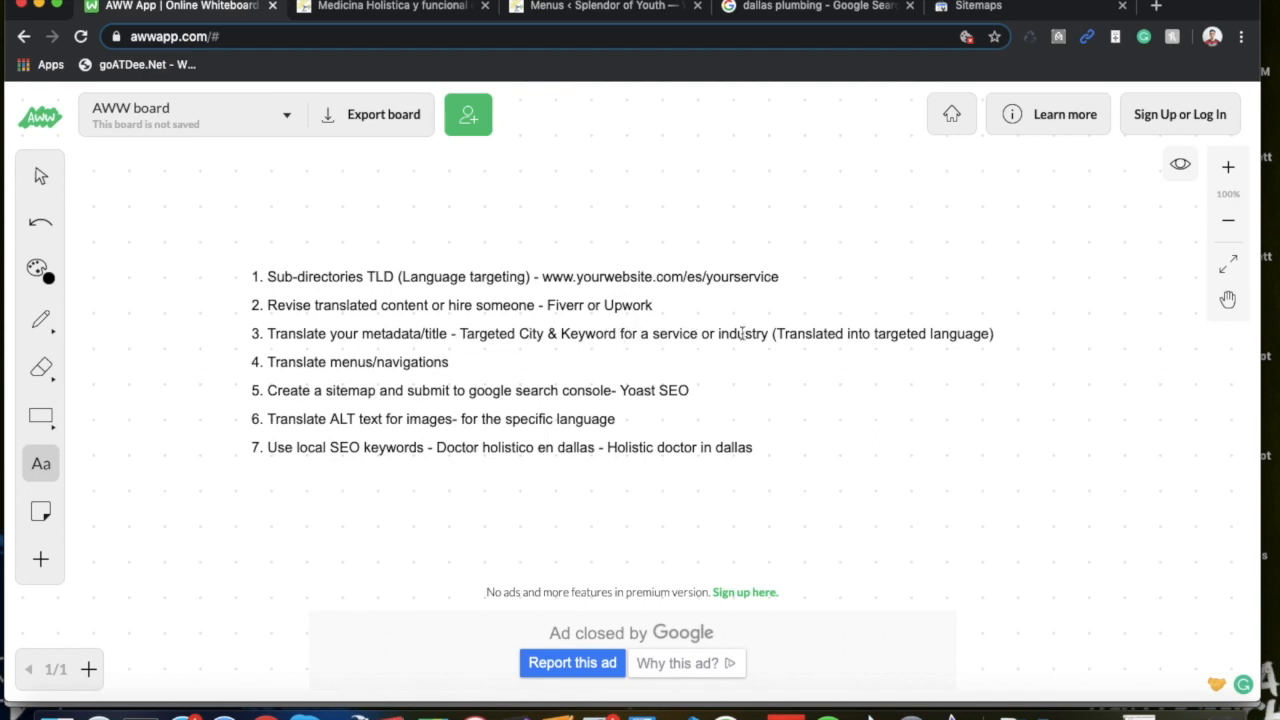
{"action": "mouse_move", "coordinate": [838, 344]}
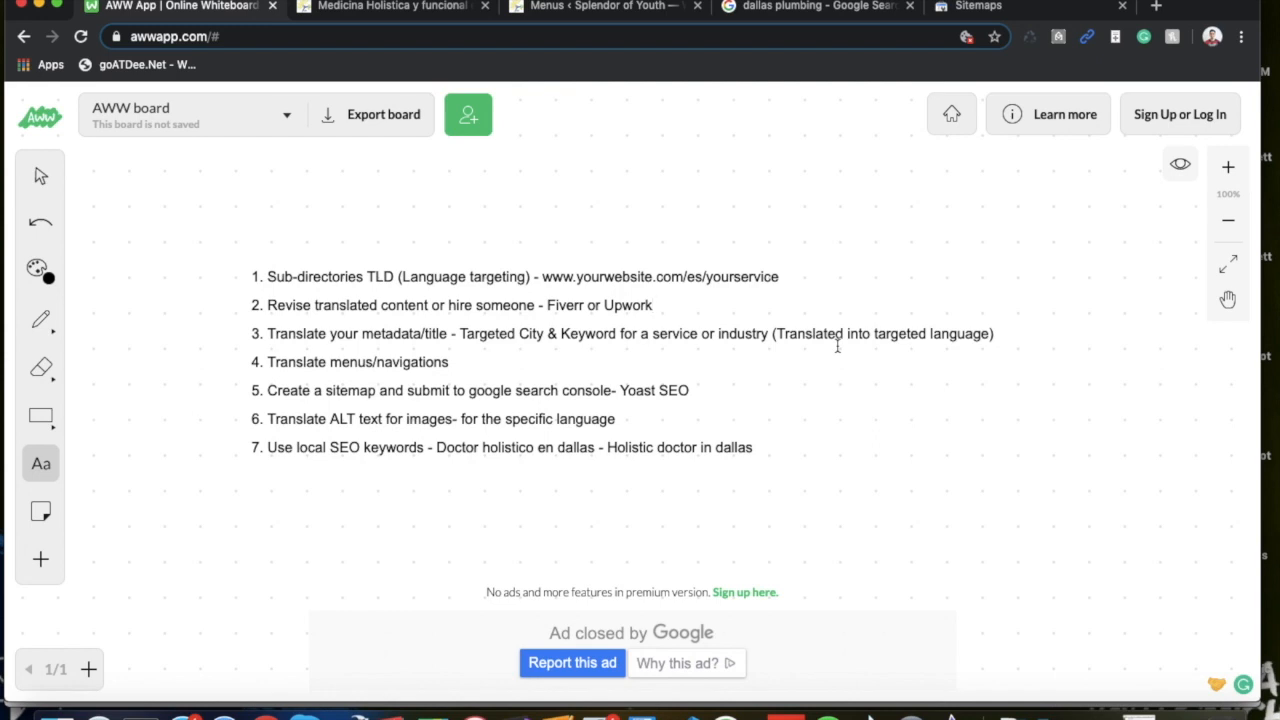
{"action": "mouse_move", "coordinate": [642, 378]}
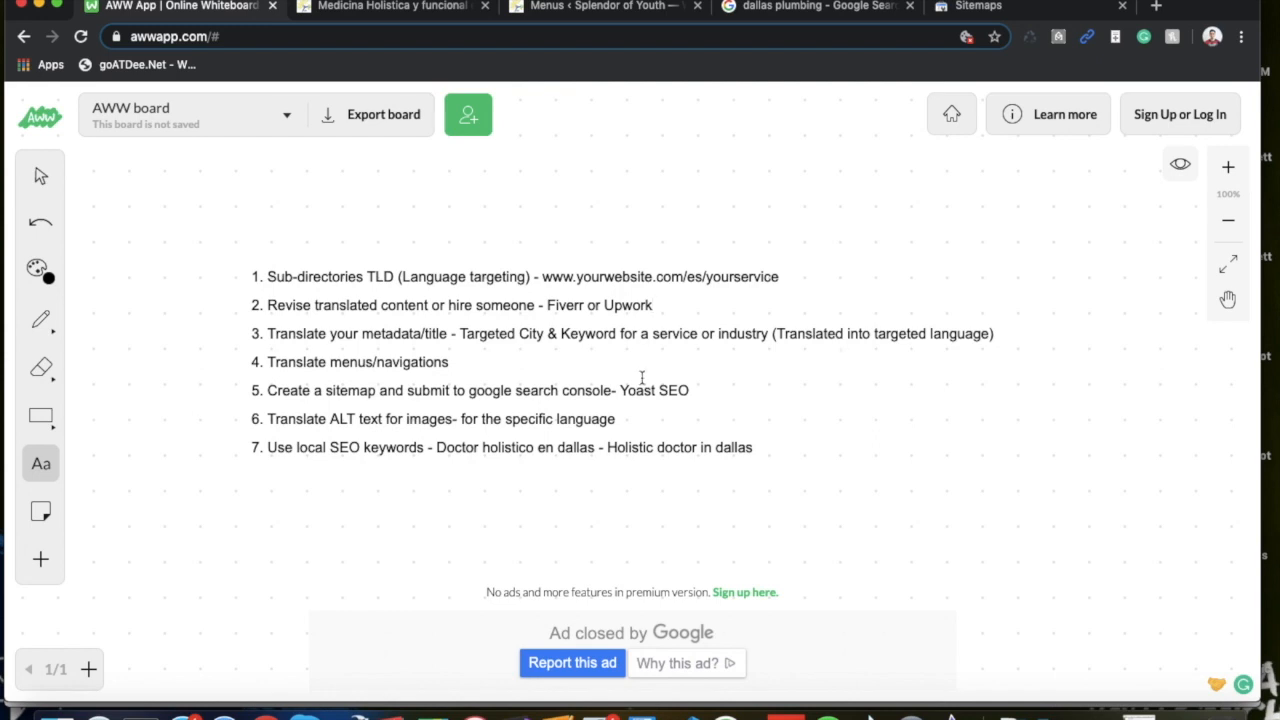
{"action": "mouse_move", "coordinate": [508, 340]}
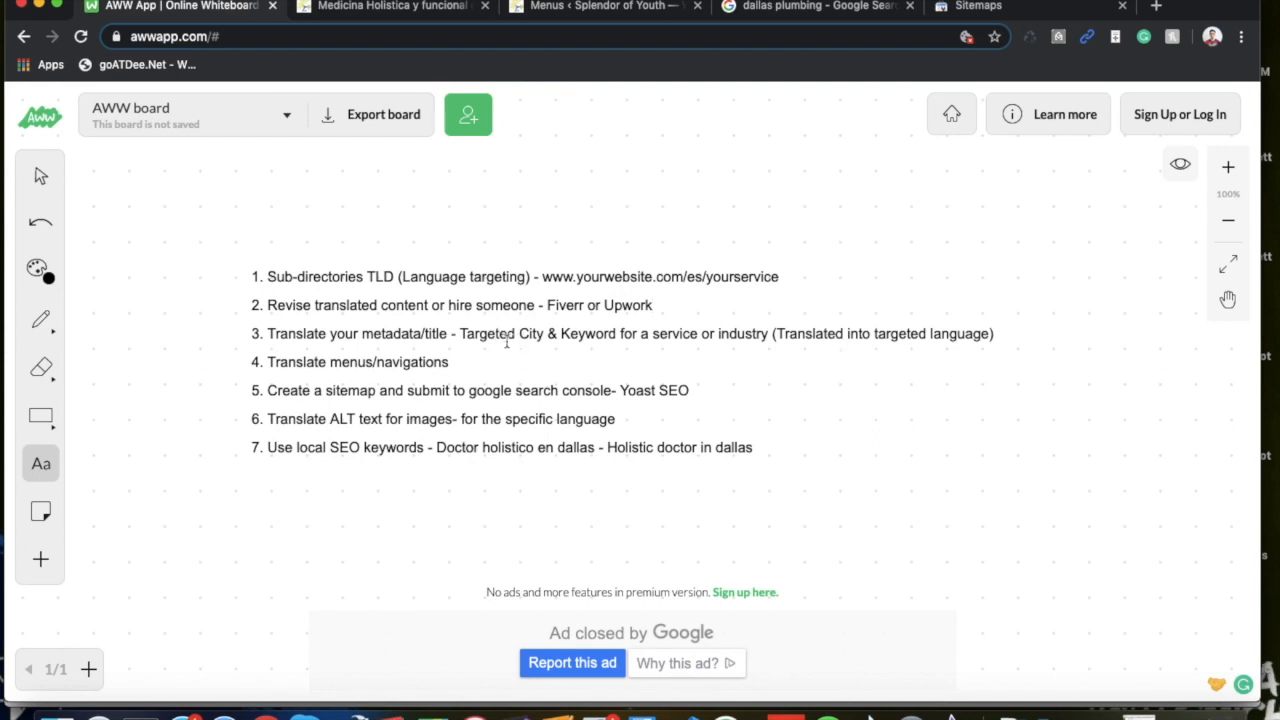
{"action": "double_click", "coordinate": [532, 332]}
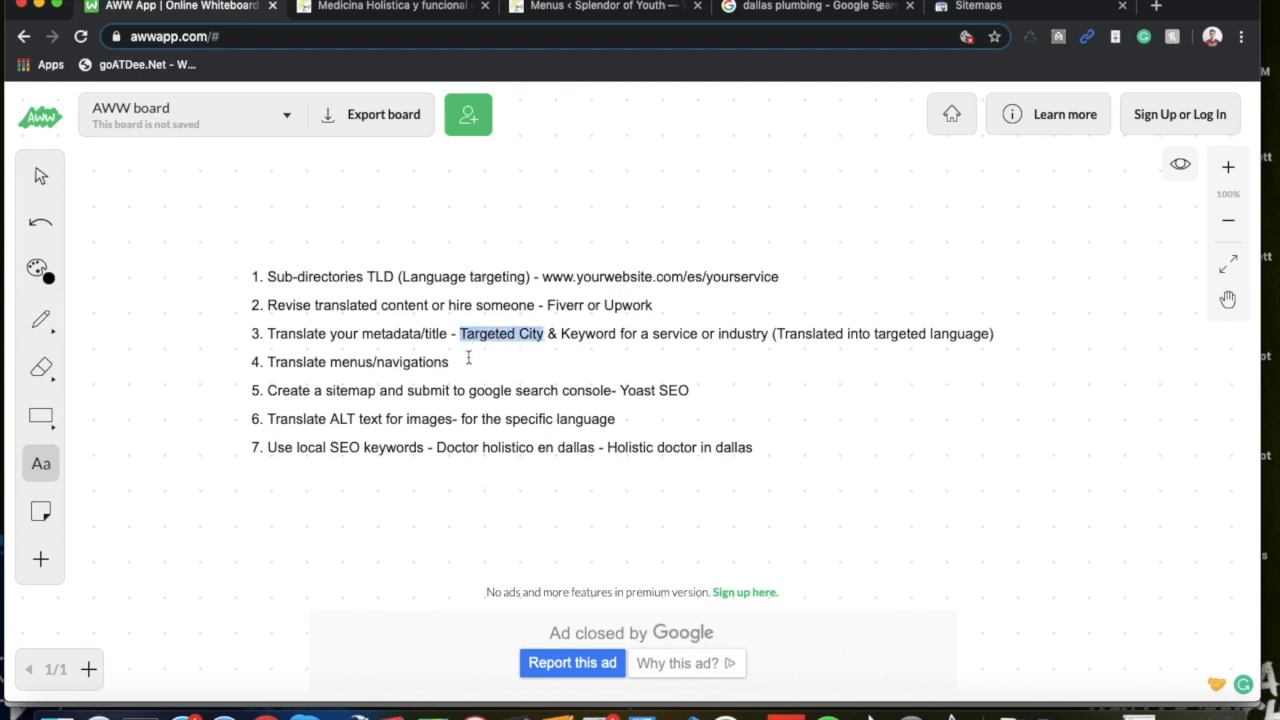
{"action": "left_click", "coordinate": [452, 362]}
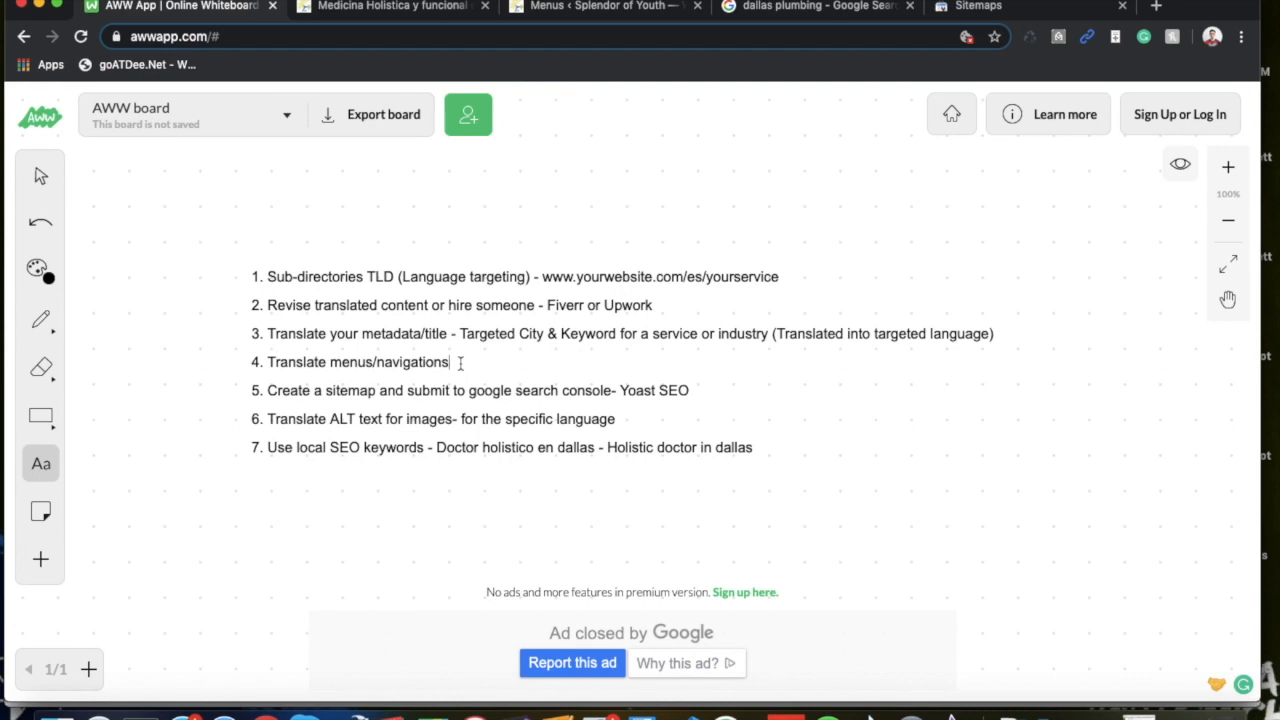
{"action": "mouse_move", "coordinate": [464, 368]}
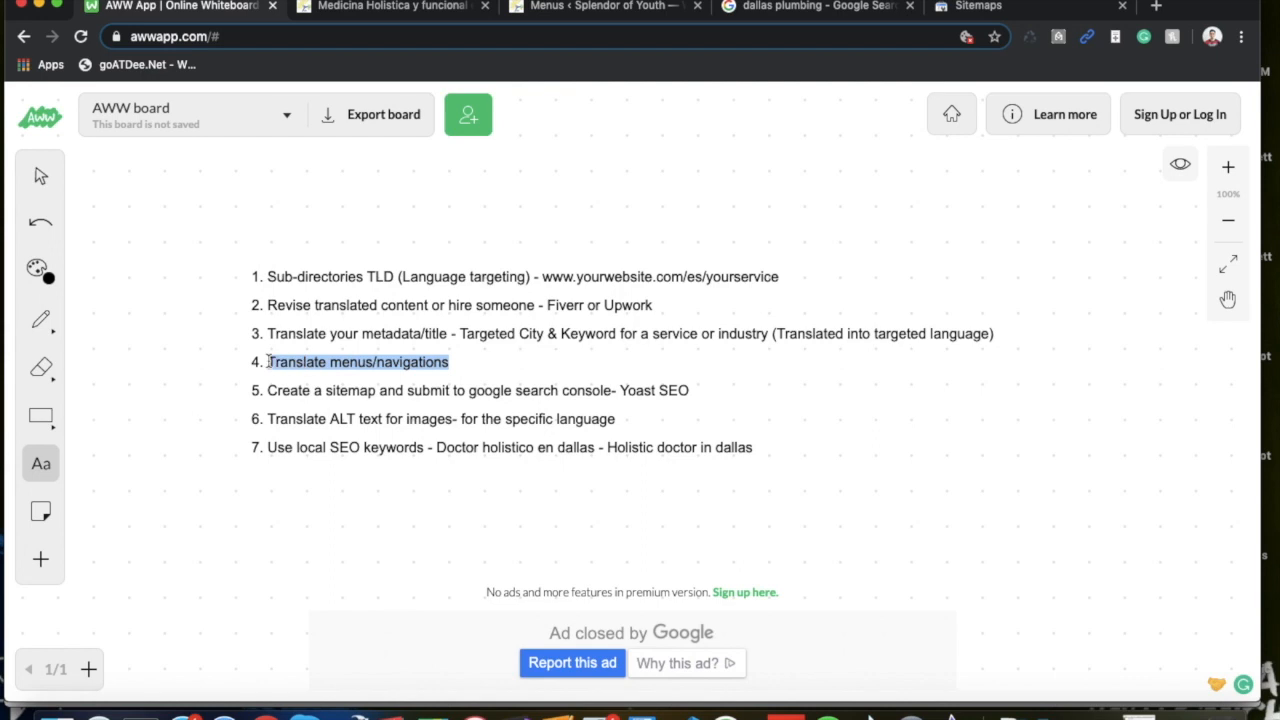
{"action": "left_click", "coordinate": [456, 362]}
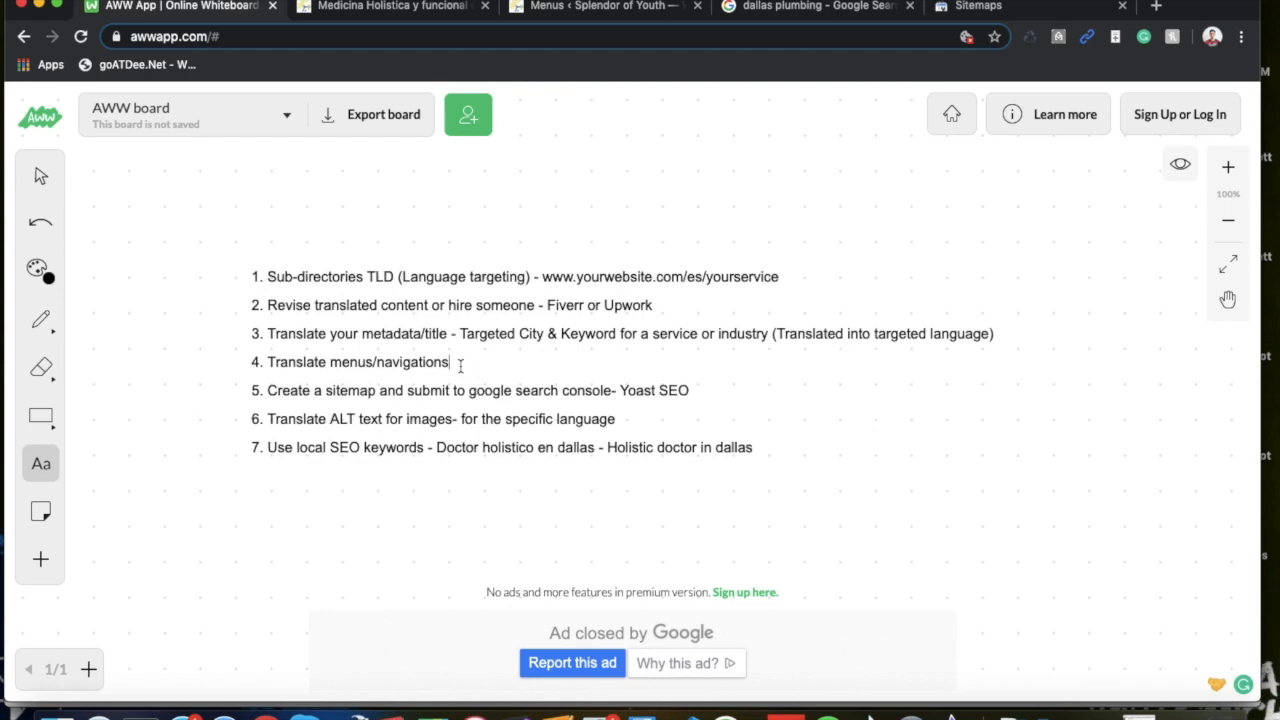
{"action": "mouse_move", "coordinate": [284, 412]}
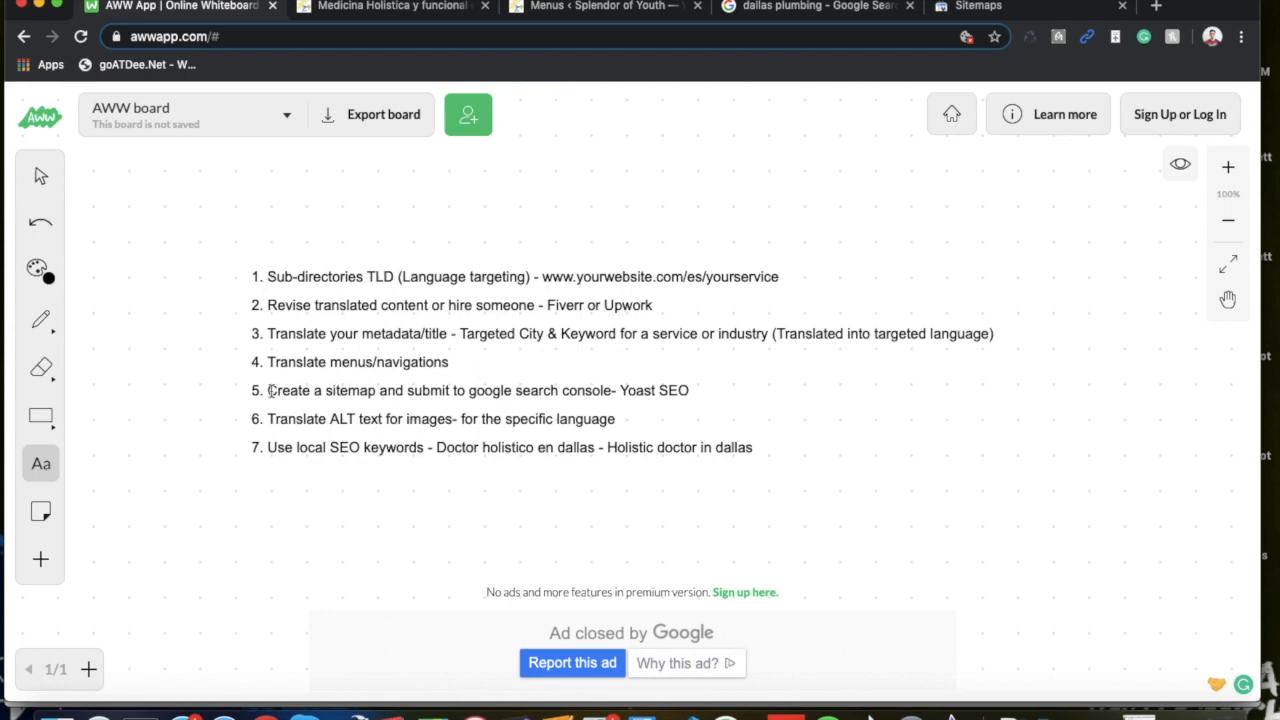
{"action": "left_click", "coordinate": [452, 362]}
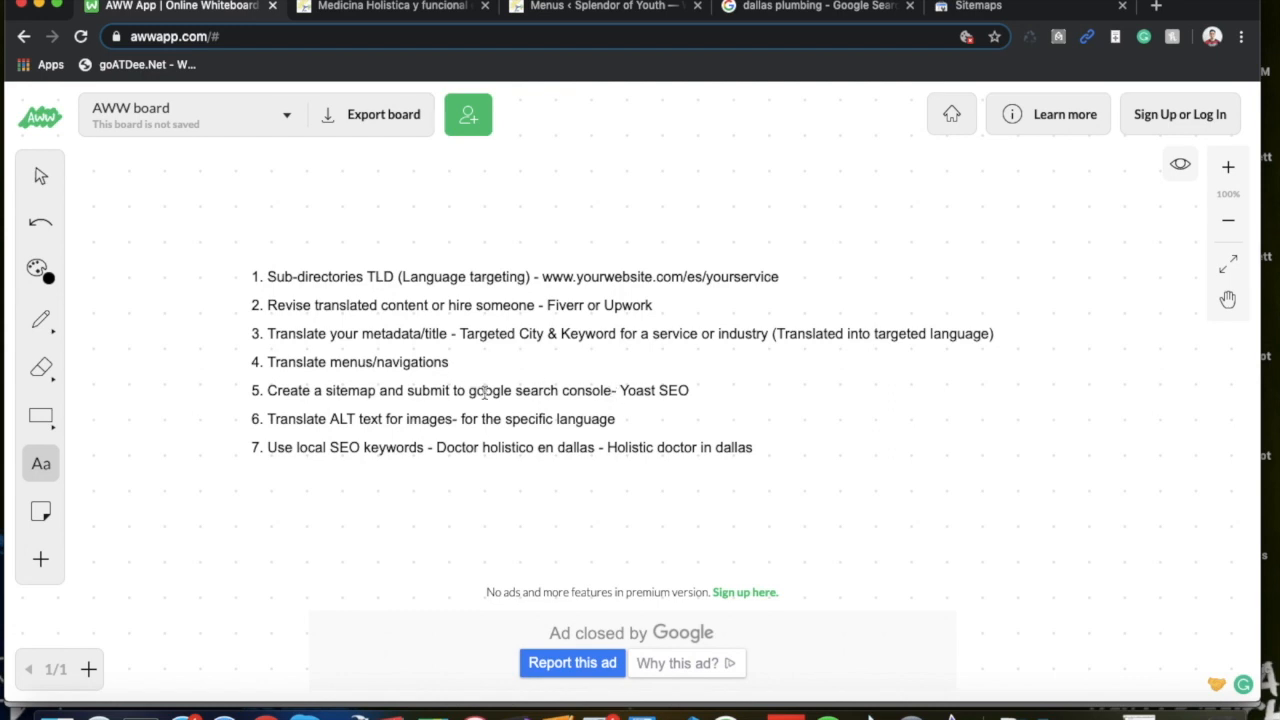
{"action": "mouse_move", "coordinate": [610, 390]}
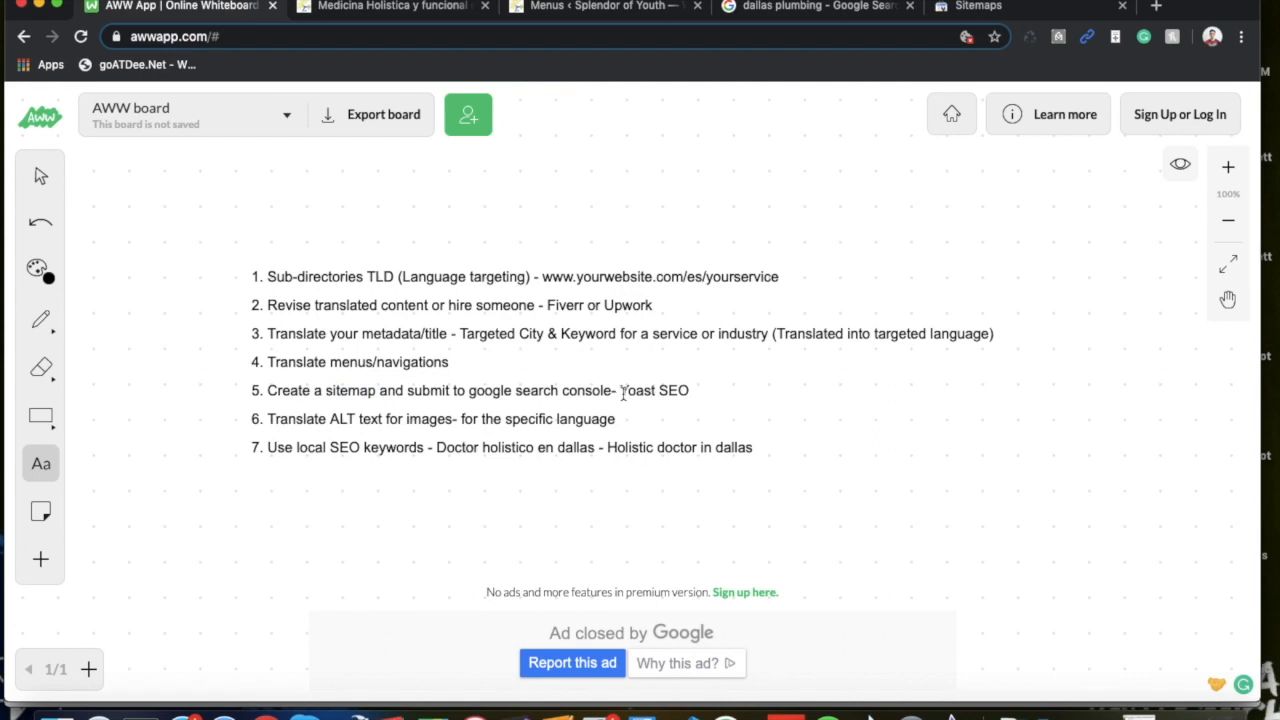
{"action": "double_click", "coordinate": [636, 390]}
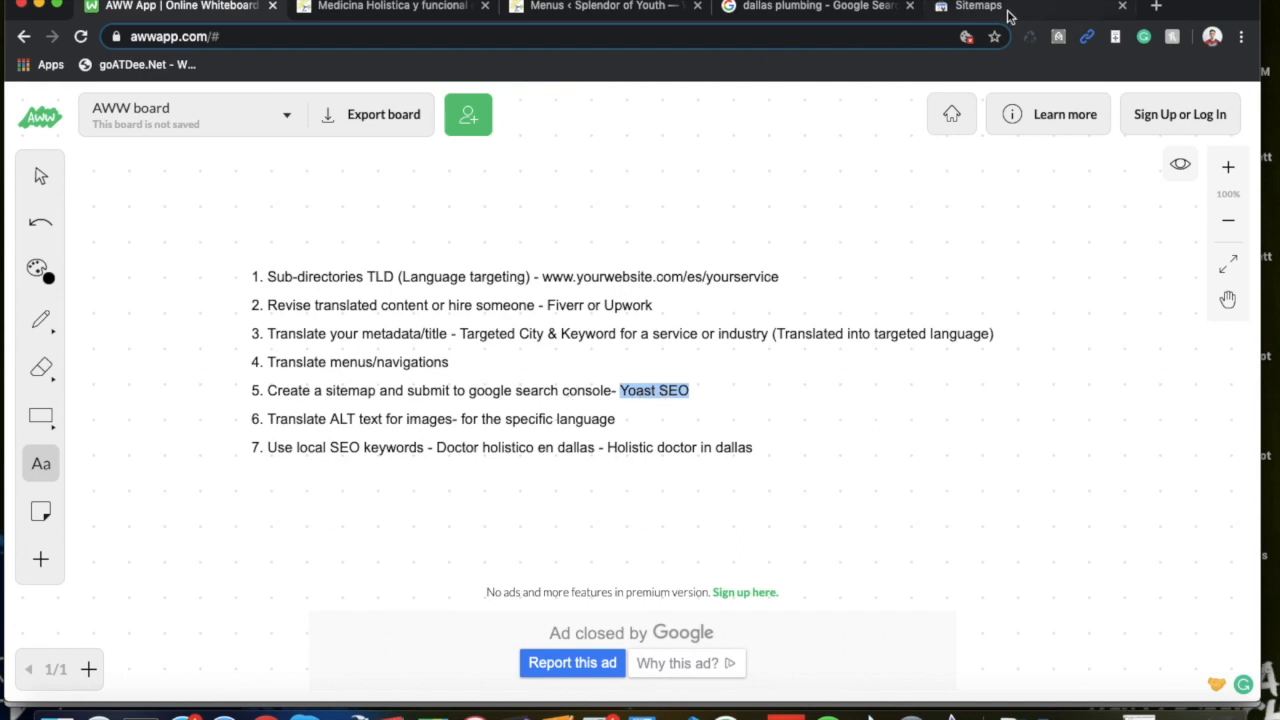
Show the splendorofyouth.com Sitemaps report with its Success entries, then return to the checklist.
{"action": "left_click", "coordinate": [976, 8]}
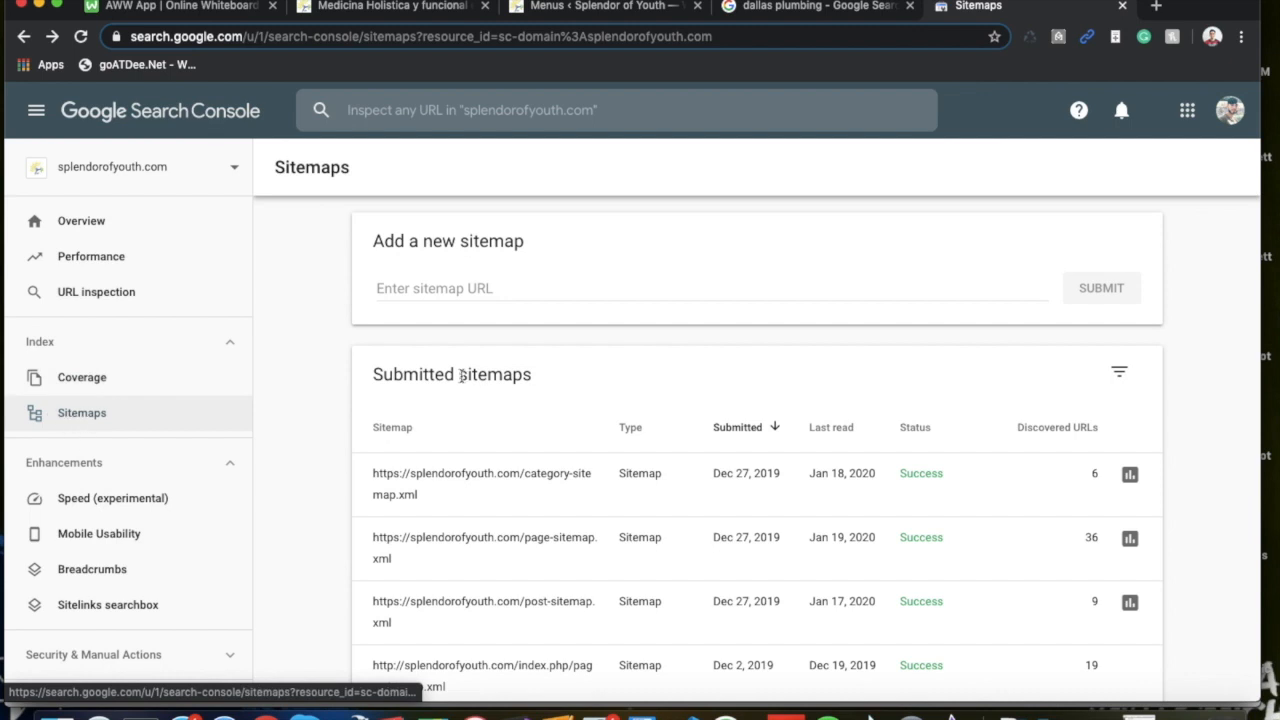
{"action": "left_click", "coordinate": [710, 288]}
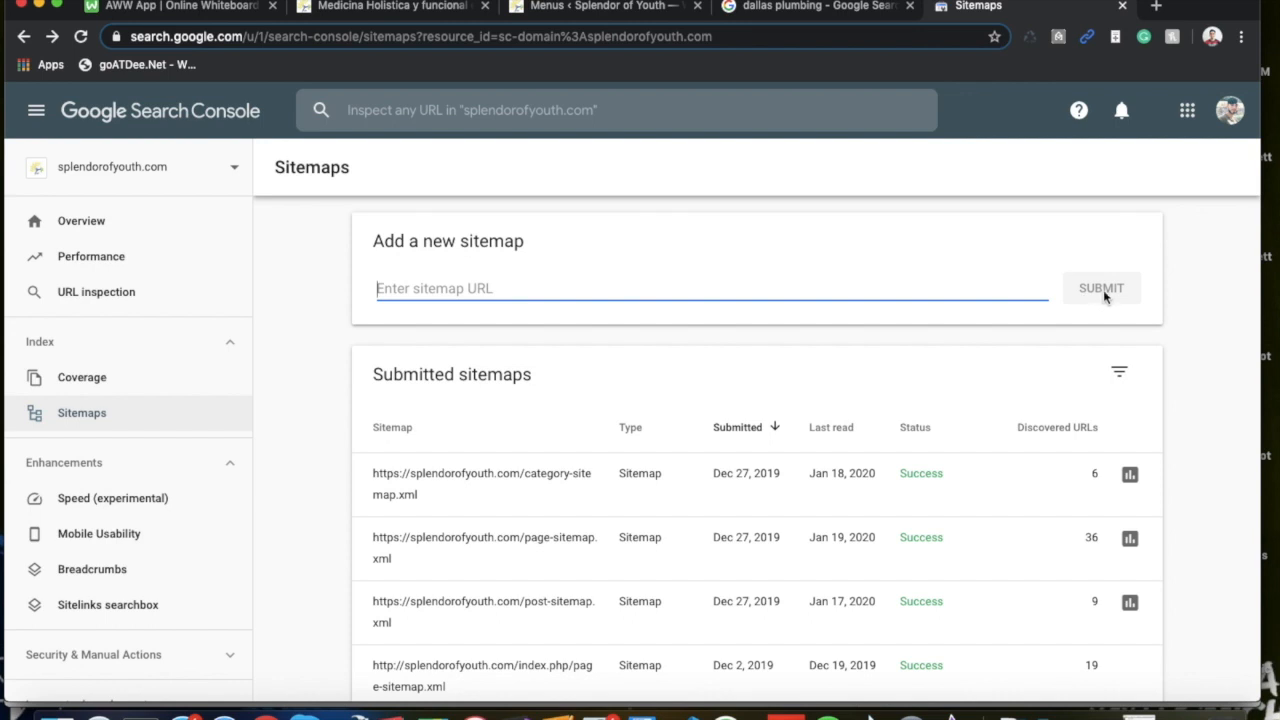
{"action": "mouse_move", "coordinate": [648, 558]}
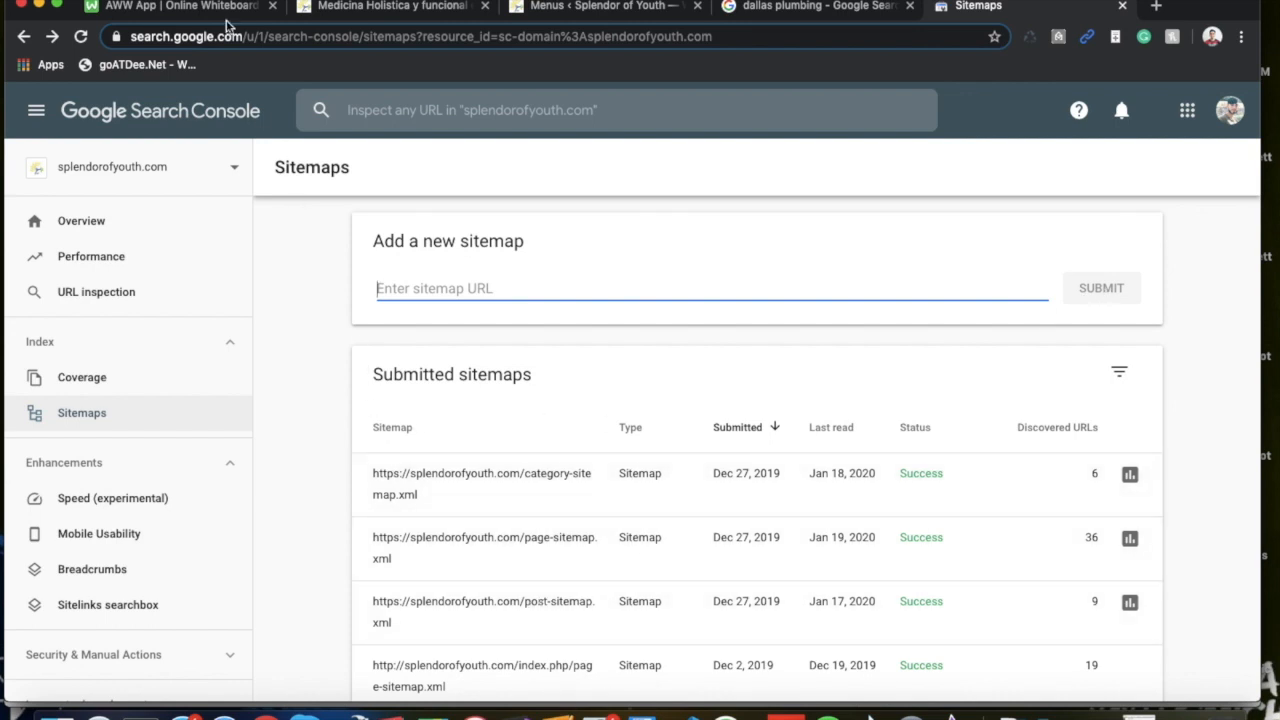
{"action": "left_click", "coordinate": [176, 8]}
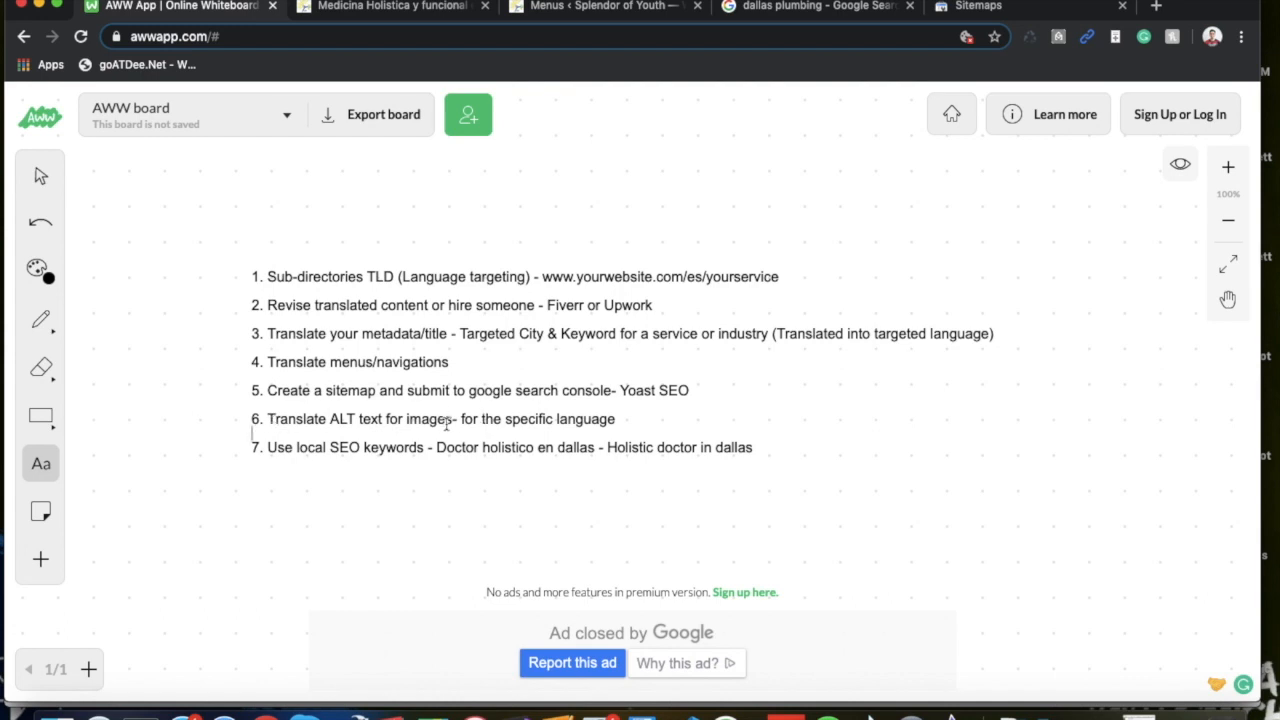
{"action": "mouse_move", "coordinate": [404, 424]}
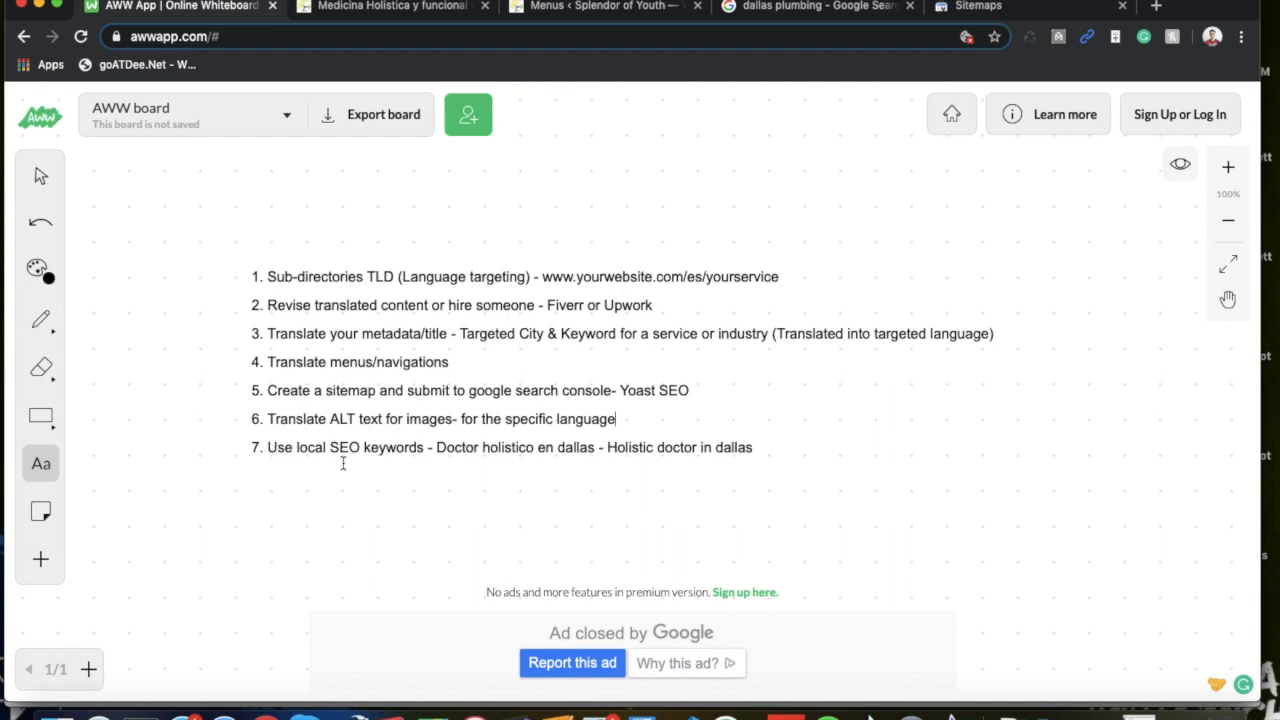
{"action": "mouse_move", "coordinate": [308, 464]}
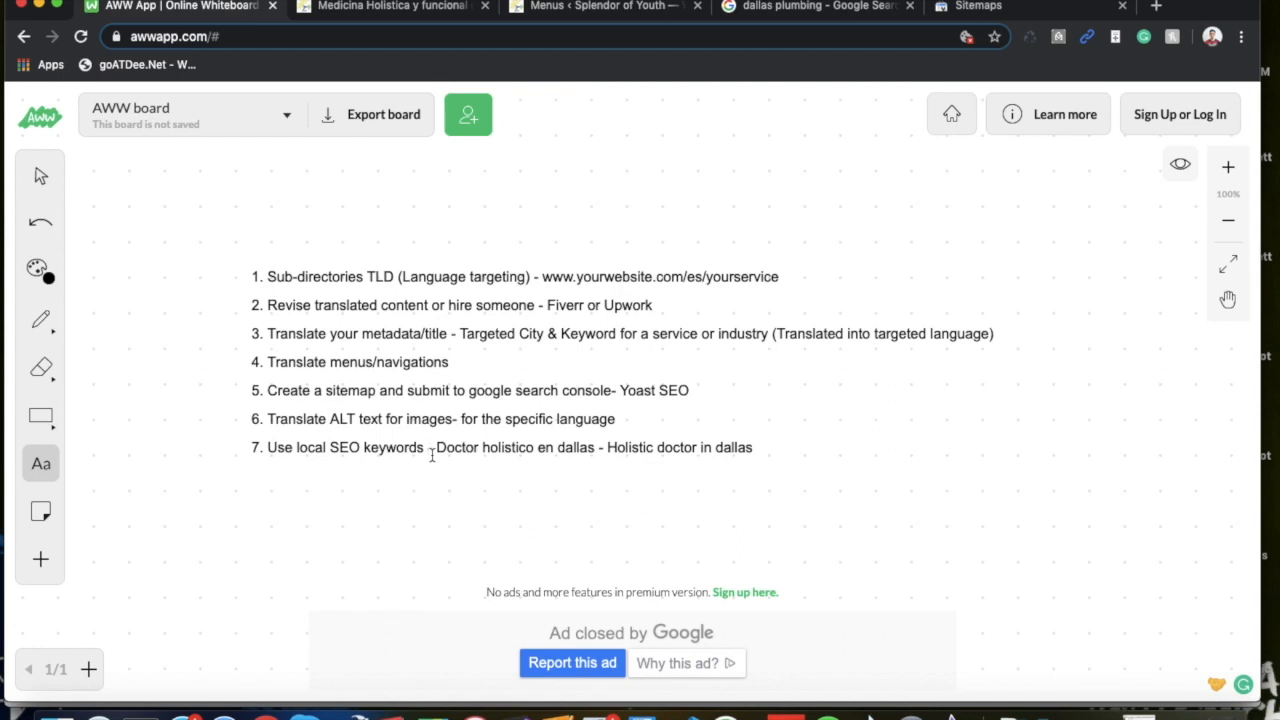
{"action": "mouse_move", "coordinate": [432, 452]}
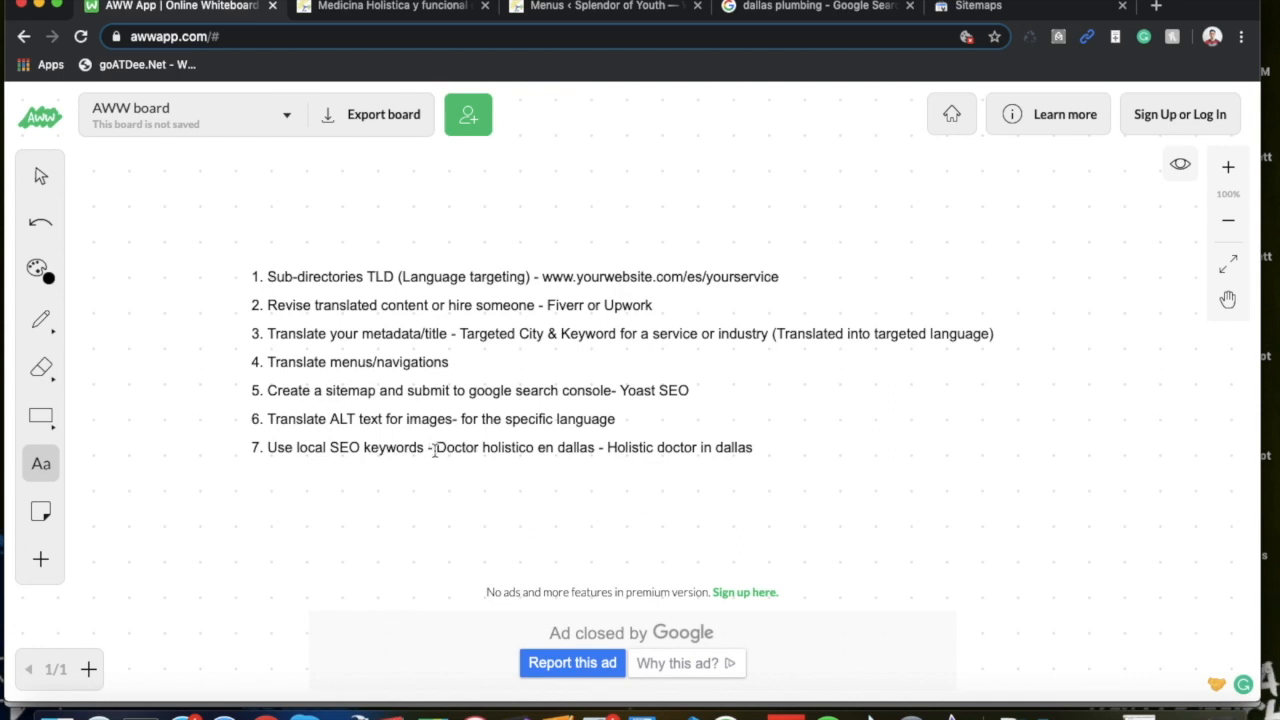